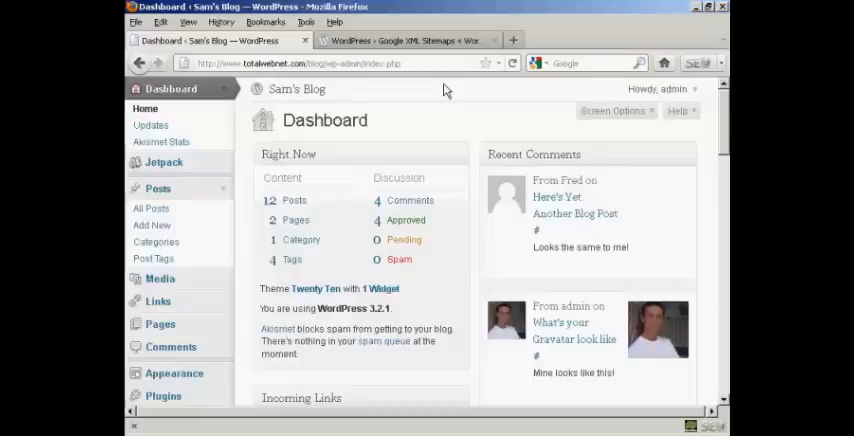
Switch to the browser tab showing the Google XML Sitemaps plugin page on WordPress.org.
{"action": "left_click", "coordinate": [410, 40]}
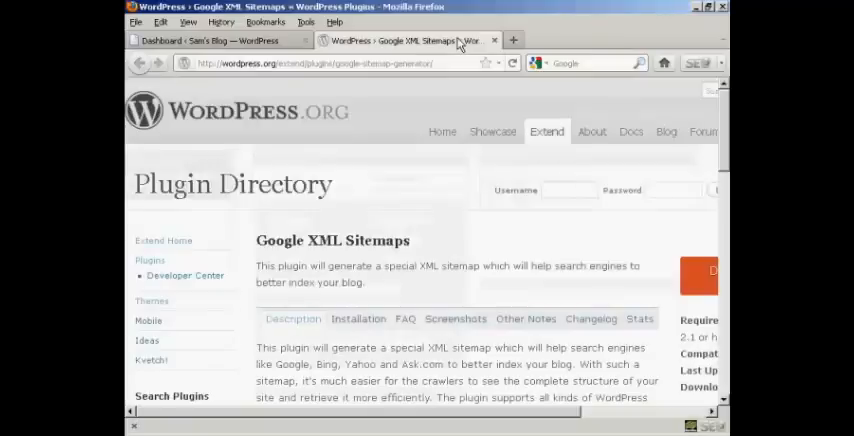
{"action": "mouse_move", "coordinate": [352, 264]}
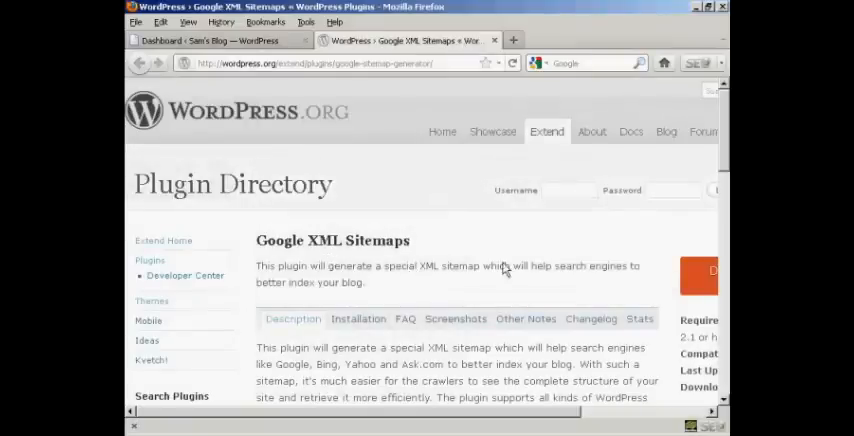
{"action": "mouse_move", "coordinate": [248, 144]}
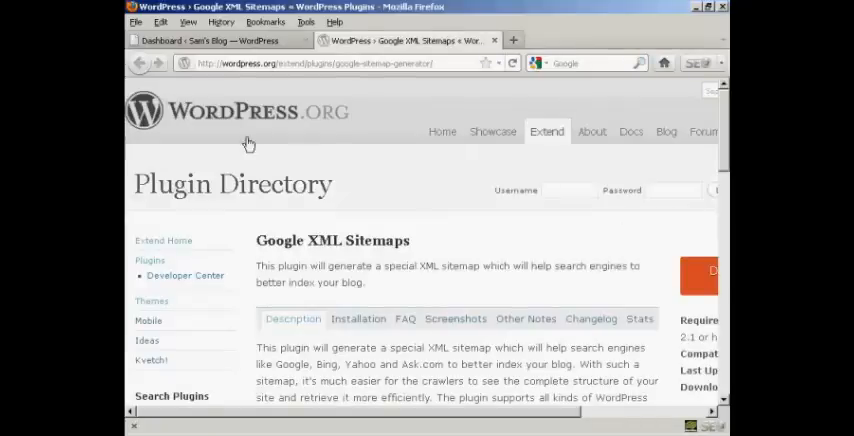
{"action": "mouse_move", "coordinate": [370, 168]}
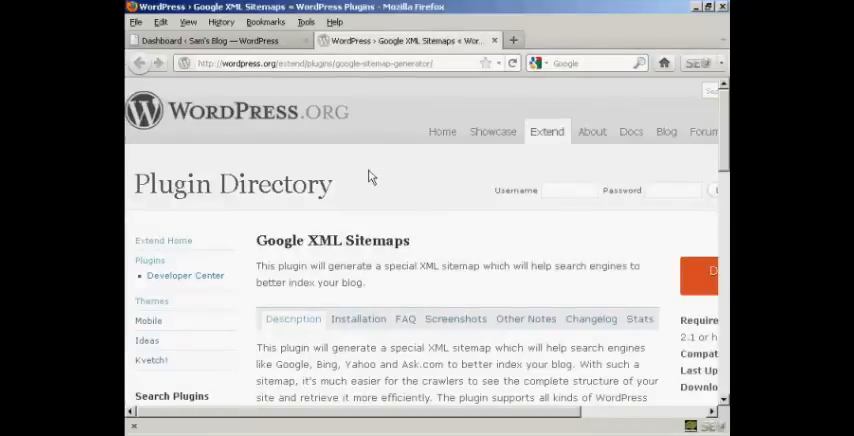
{"action": "mouse_move", "coordinate": [724, 210]}
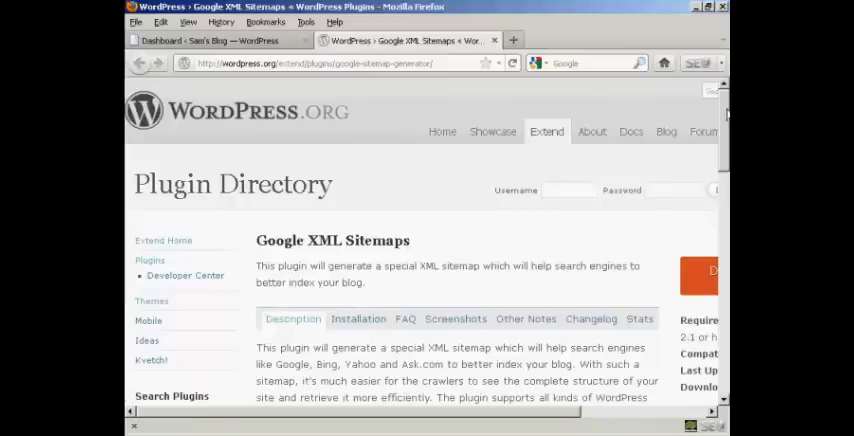
Read down the plugin listing past its description to the related links and compatibility notes.
{"action": "scroll", "scroll_direction": "down", "scroll_amount": 3}
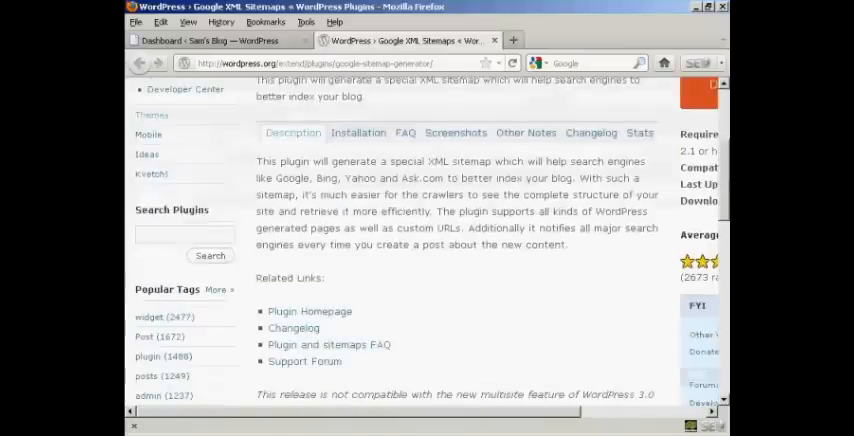
{"action": "scroll", "scroll_direction": "down", "scroll_amount": 3}
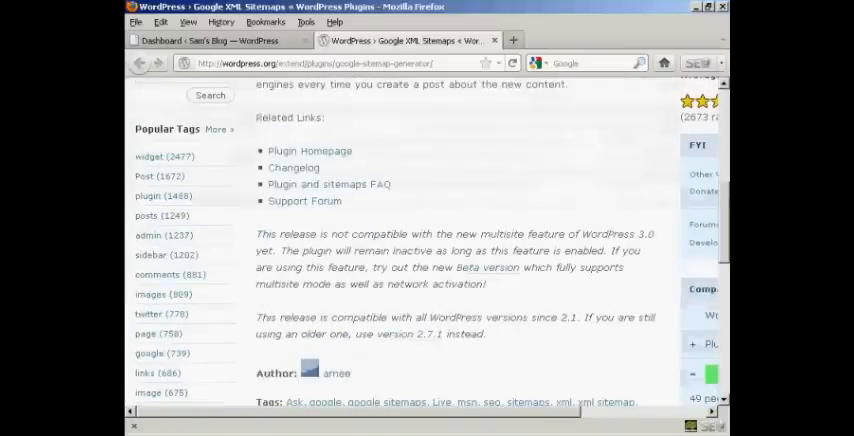
{"action": "mouse_move", "coordinate": [488, 252]}
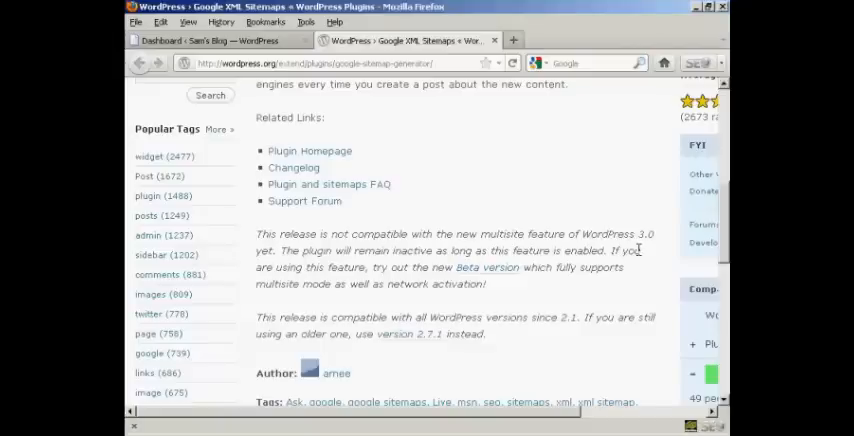
{"action": "mouse_move", "coordinate": [484, 268]}
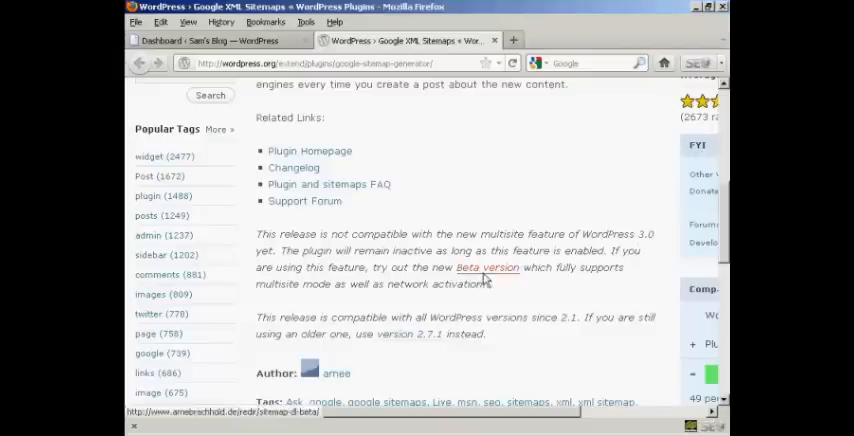
{"action": "mouse_move", "coordinate": [496, 284]}
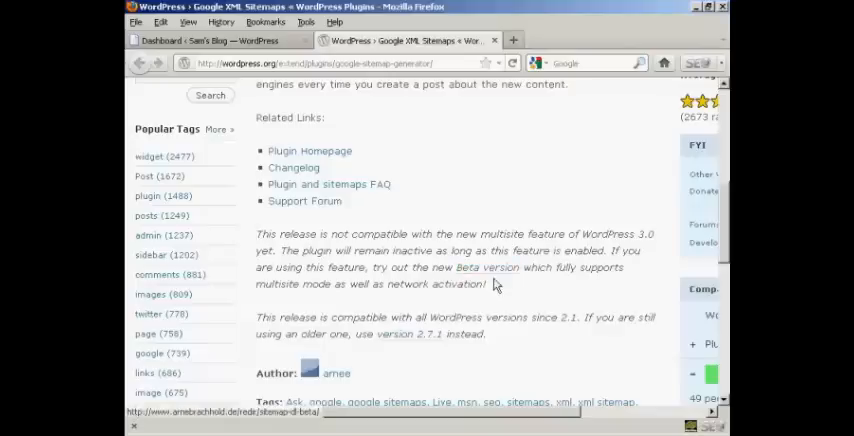
{"action": "mouse_move", "coordinate": [488, 272]}
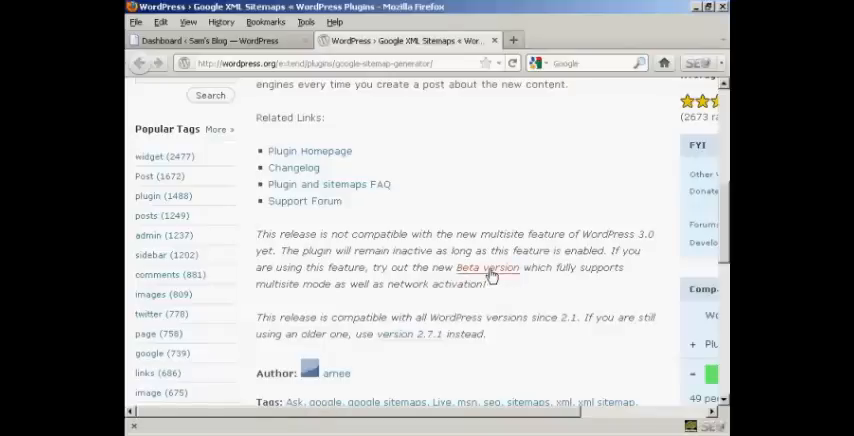
{"action": "mouse_move", "coordinate": [576, 202]}
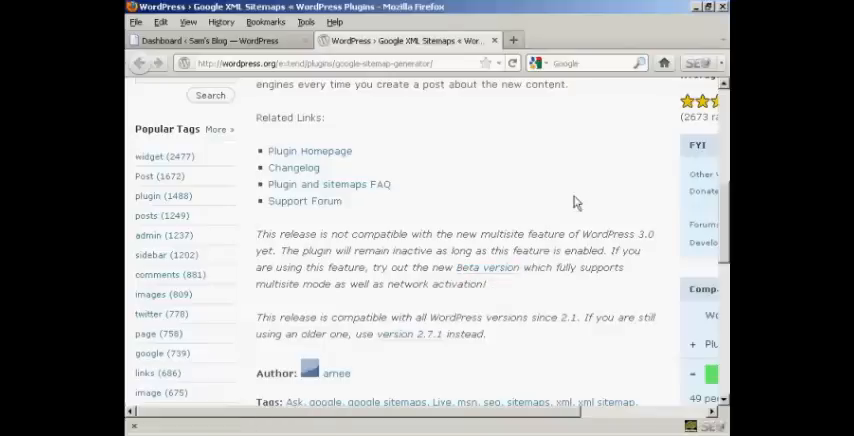
{"action": "mouse_move", "coordinate": [612, 196]}
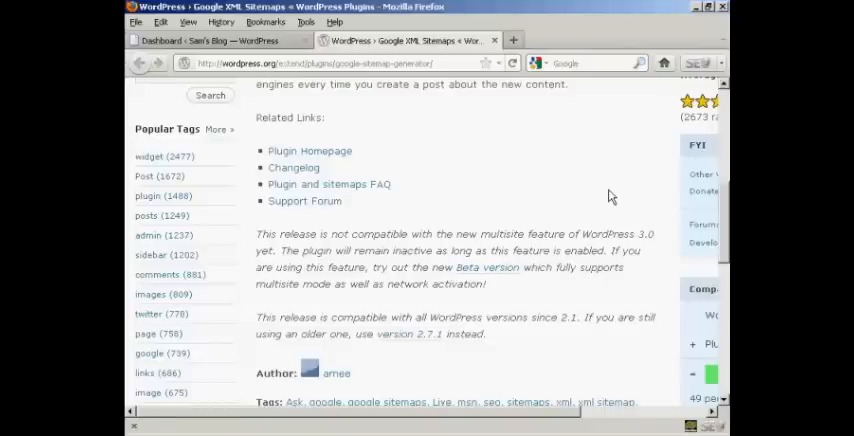
{"action": "mouse_move", "coordinate": [220, 52]}
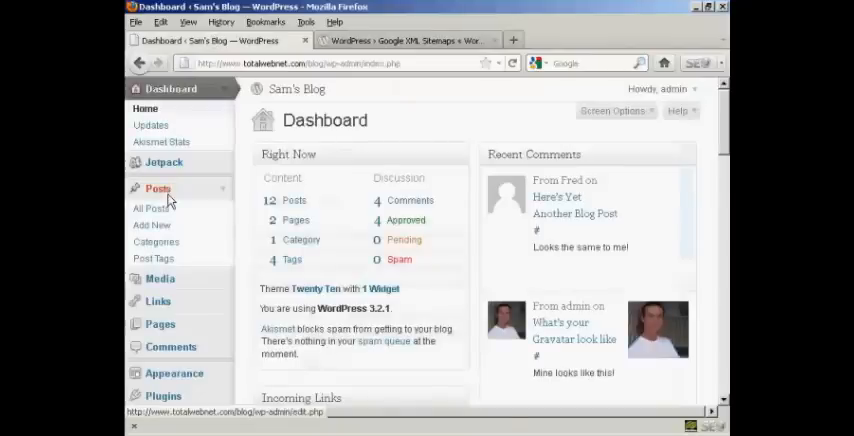
{"action": "mouse_move", "coordinate": [164, 396]}
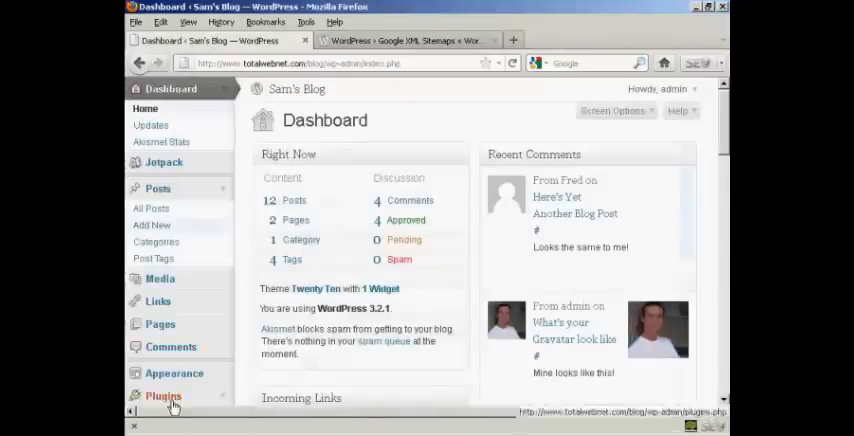
Show the installed Plugins list with Akismet and All in One SEO Pack.
{"action": "left_click", "coordinate": [162, 396]}
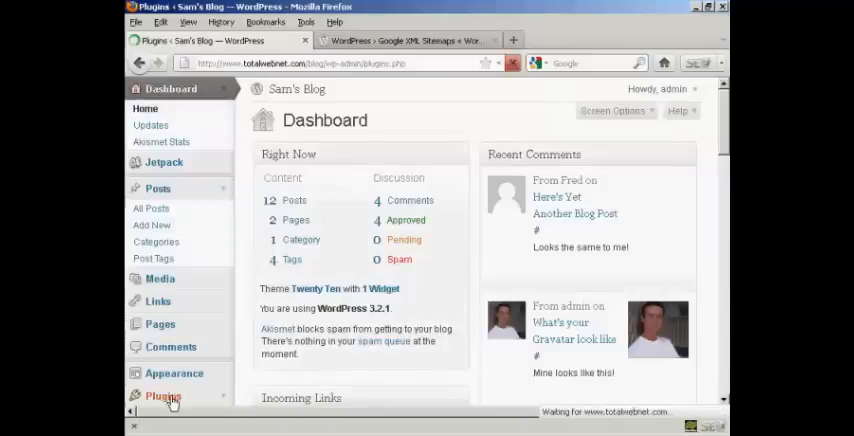
{"action": "left_click", "coordinate": [164, 396]}
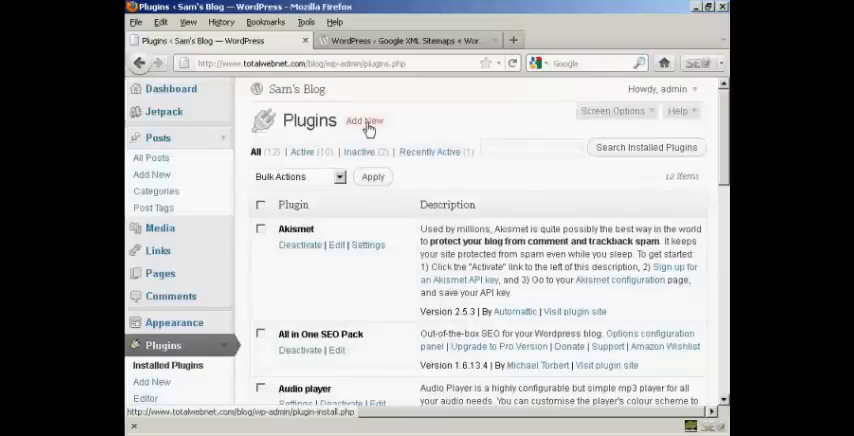
Search the Install Plugins page for 'Google XML Sitemap'.
{"action": "left_click", "coordinate": [364, 120]}
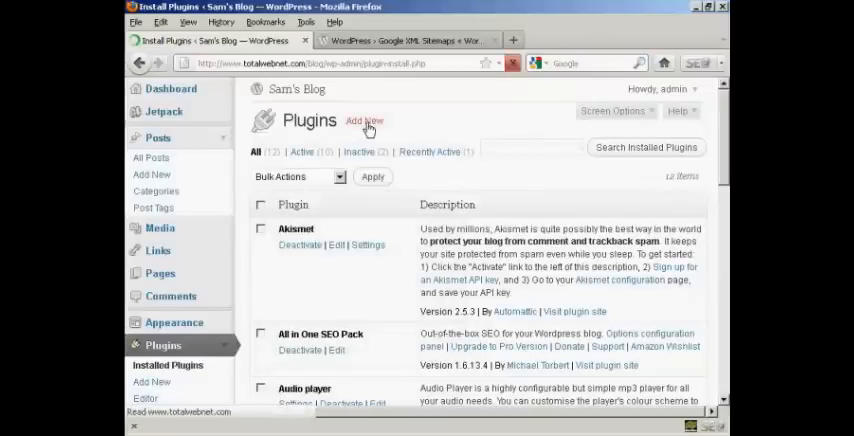
{"action": "left_click", "coordinate": [364, 120]}
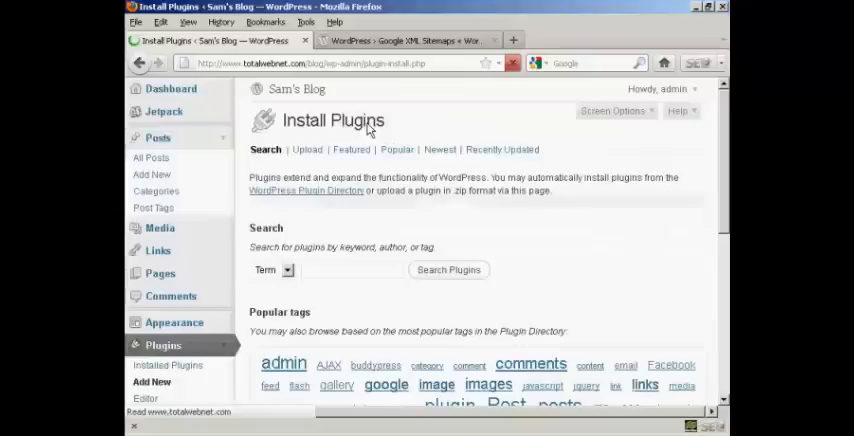
{"action": "mouse_move", "coordinate": [320, 284]}
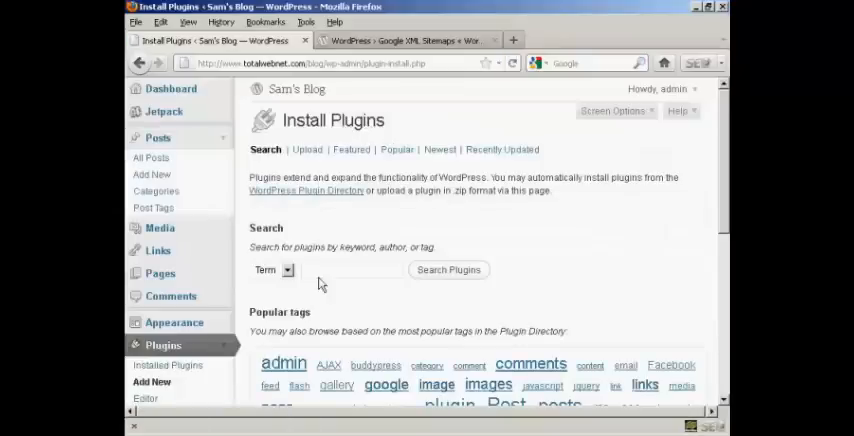
{"action": "mouse_move", "coordinate": [320, 268]}
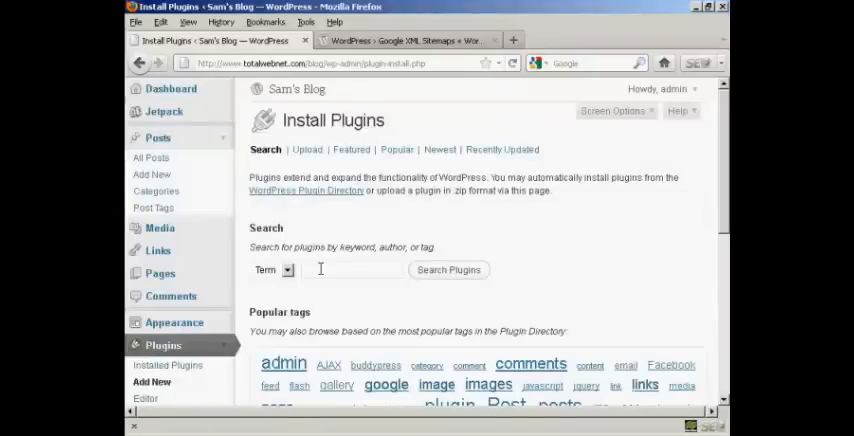
{"action": "mouse_move", "coordinate": [330, 290]}
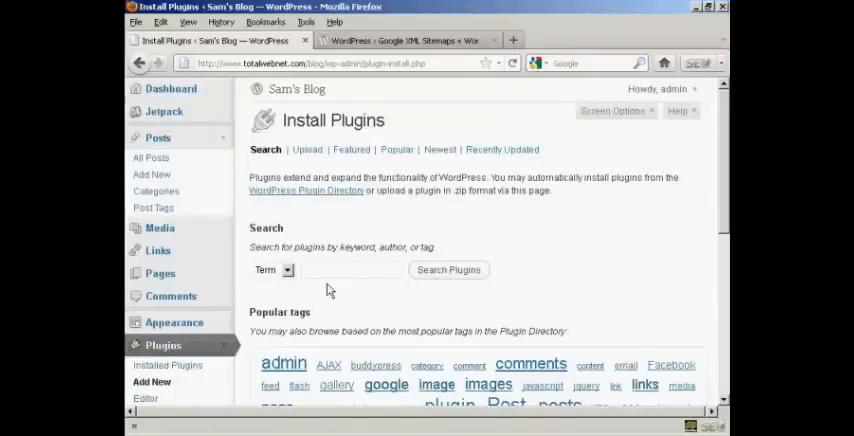
{"action": "type", "text": "G"}
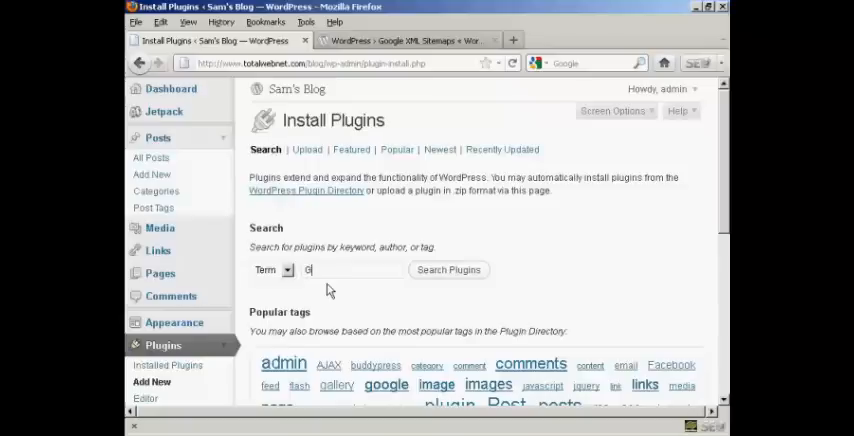
{"action": "type", "text": "oogle X"}
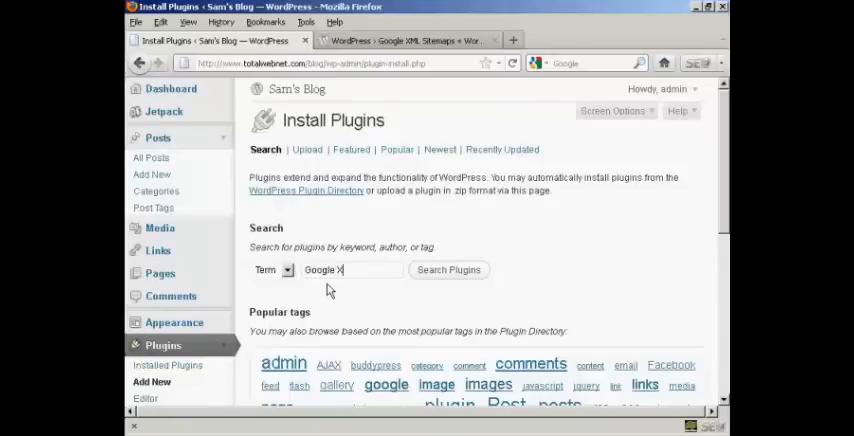
{"action": "type", "text": "ML"}
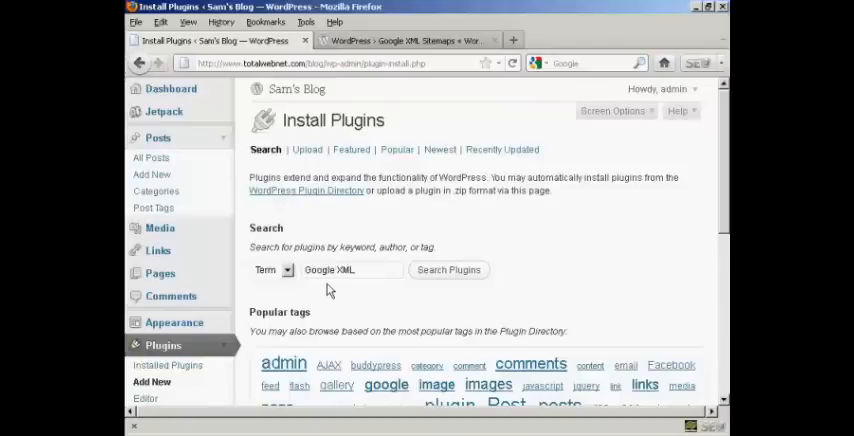
{"action": "type", "text": "Sitemaps"}
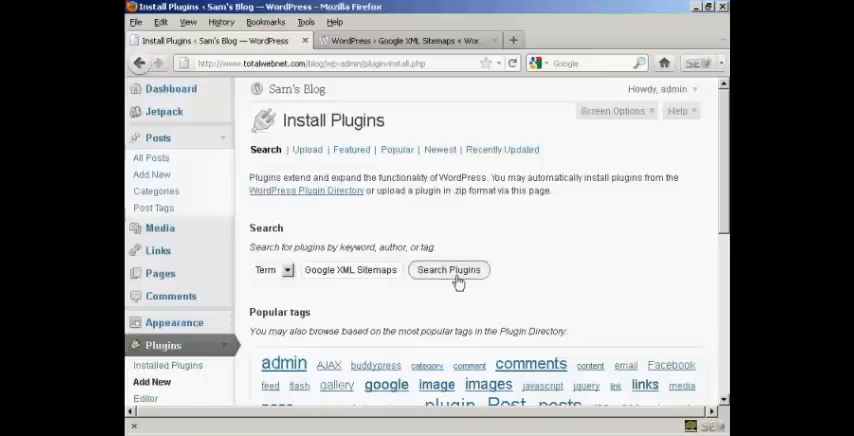
{"action": "left_click", "coordinate": [448, 270]}
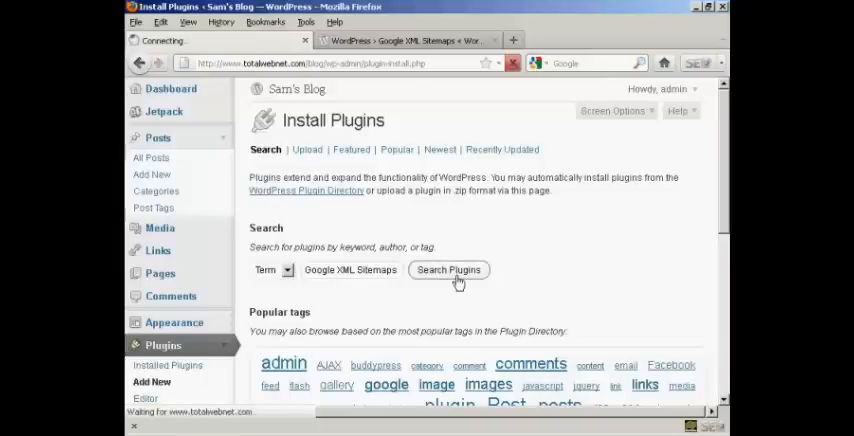
Install Google XML Sitemaps 3.2.6 from the search results and confirm the installation.
{"action": "left_click", "coordinate": [448, 268]}
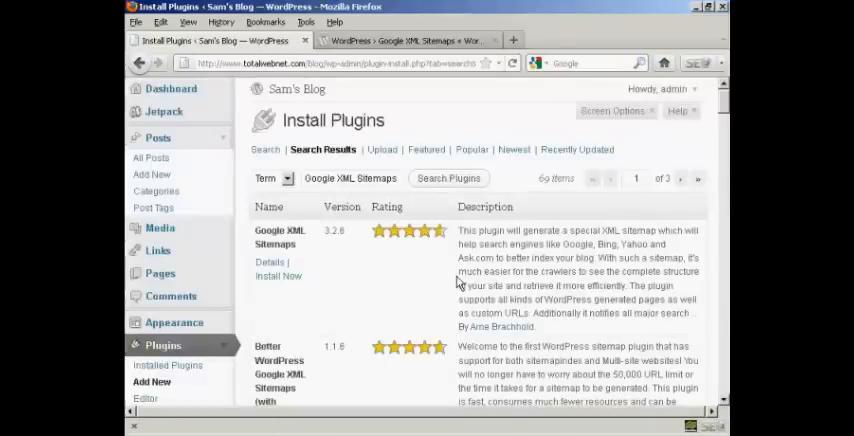
{"action": "mouse_move", "coordinate": [300, 252]}
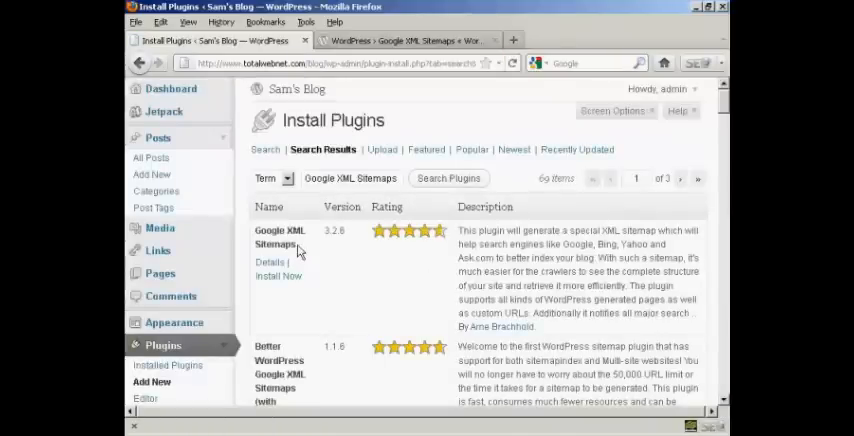
{"action": "mouse_move", "coordinate": [368, 268]}
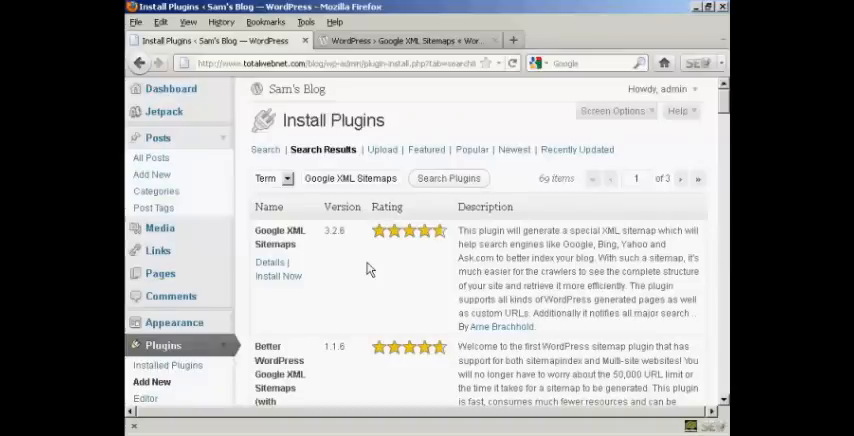
{"action": "mouse_move", "coordinate": [336, 248]}
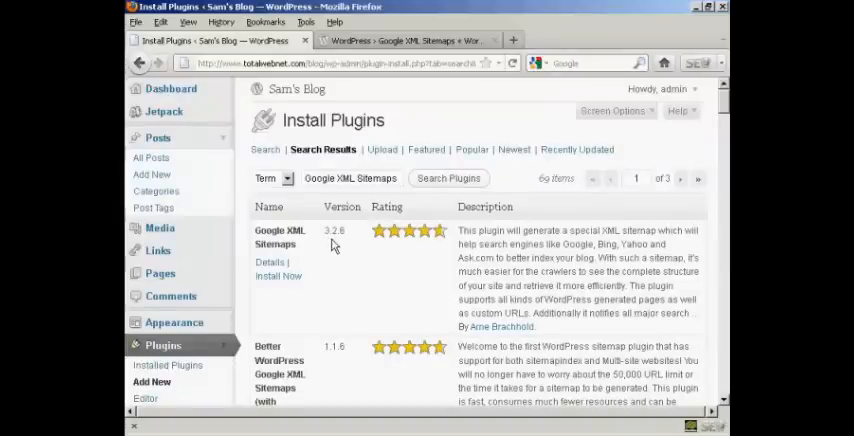
{"action": "mouse_move", "coordinate": [370, 248]}
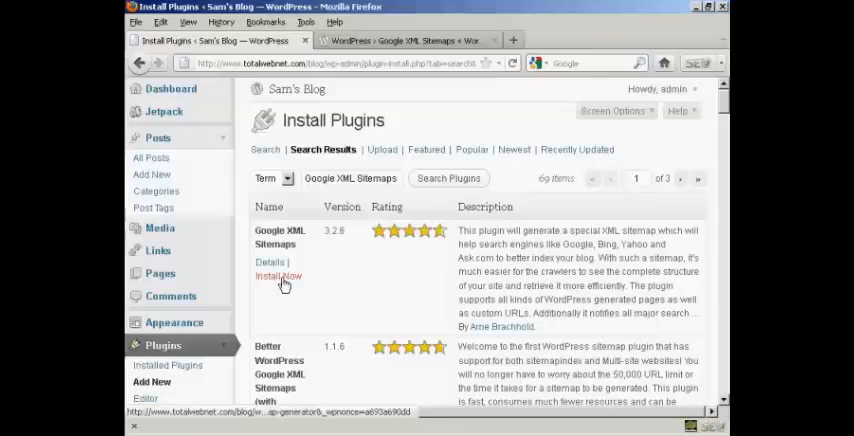
{"action": "left_click", "coordinate": [278, 276]}
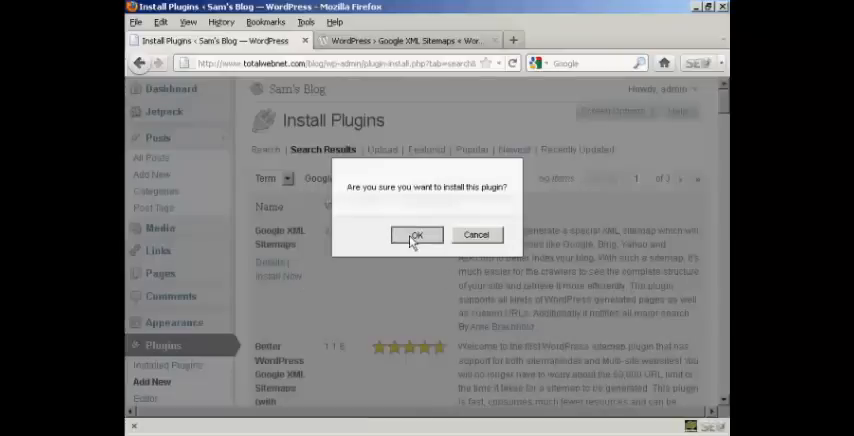
{"action": "left_click", "coordinate": [416, 236]}
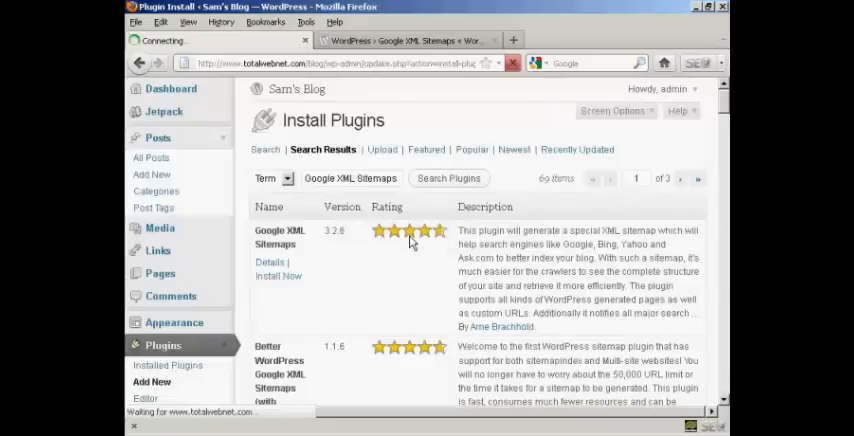
{"action": "left_click", "coordinate": [276, 276]}
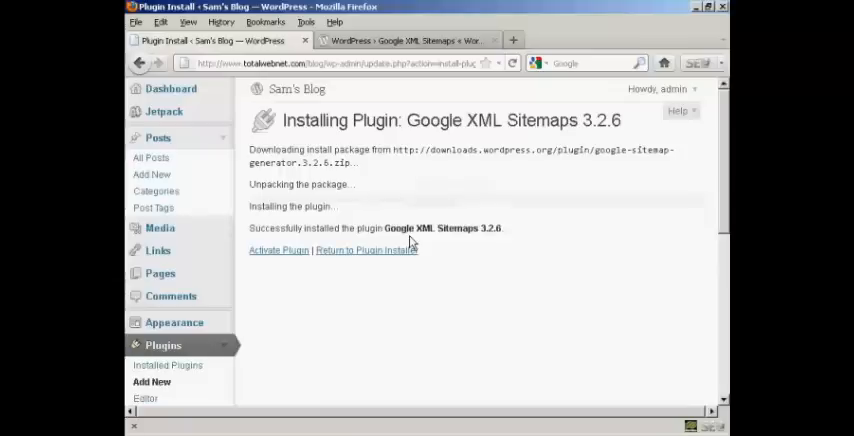
{"action": "mouse_move", "coordinate": [412, 196]}
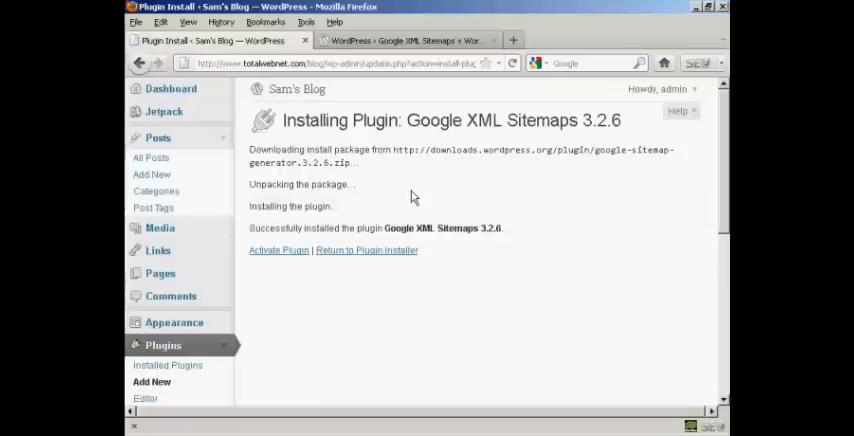
{"action": "mouse_move", "coordinate": [290, 252]}
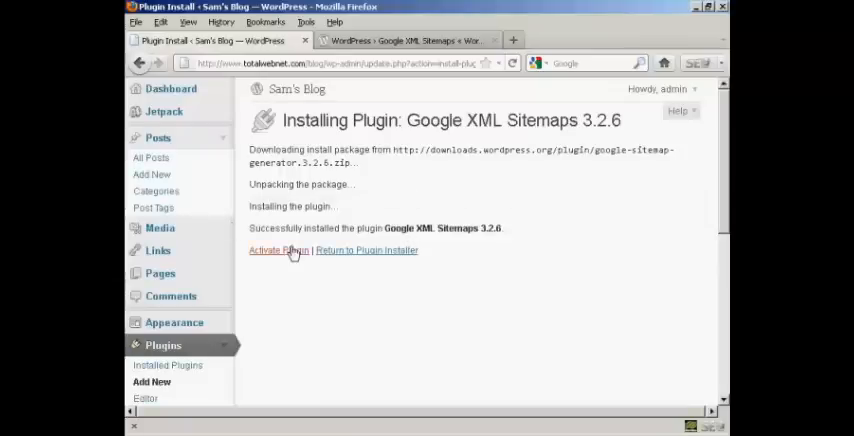
Activate Google XML Sitemaps and go to its XML Sitemap Generator settings from the Plugins list.
{"action": "left_click", "coordinate": [278, 250]}
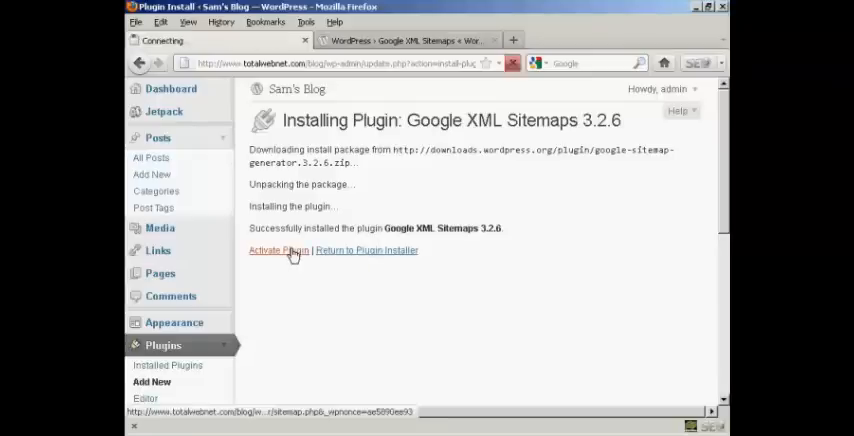
{"action": "left_click", "coordinate": [276, 250]}
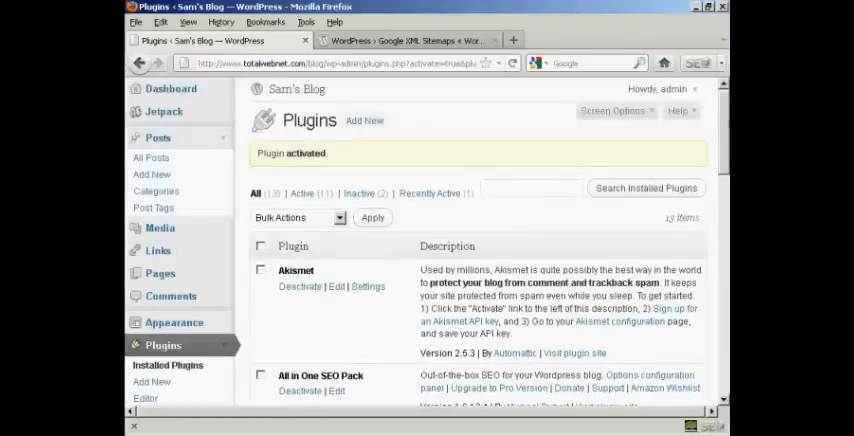
{"action": "scroll", "scroll_direction": "down", "scroll_amount": 3}
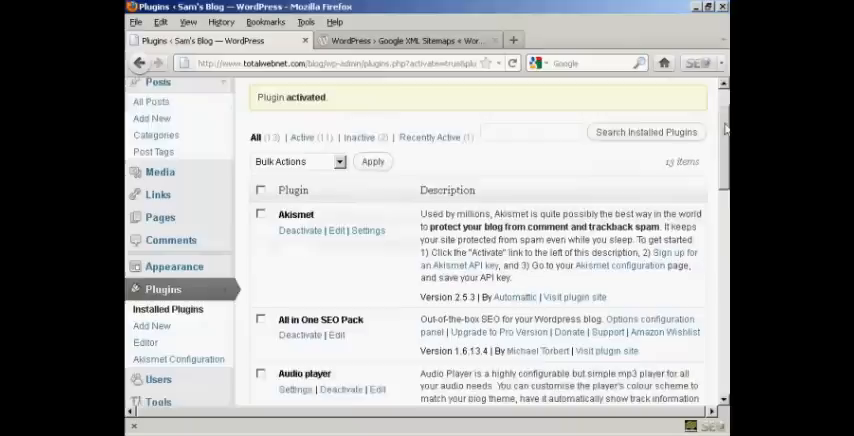
{"action": "scroll", "scroll_direction": "down", "scroll_amount": 3}
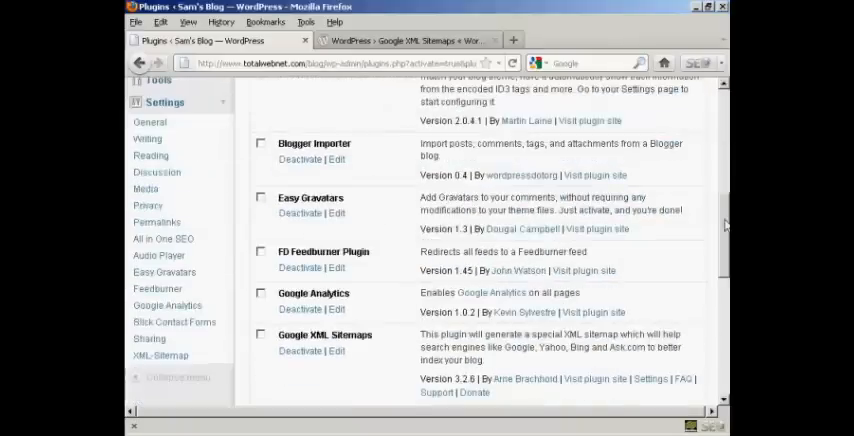
{"action": "scroll", "scroll_direction": "down", "scroll_amount": 3}
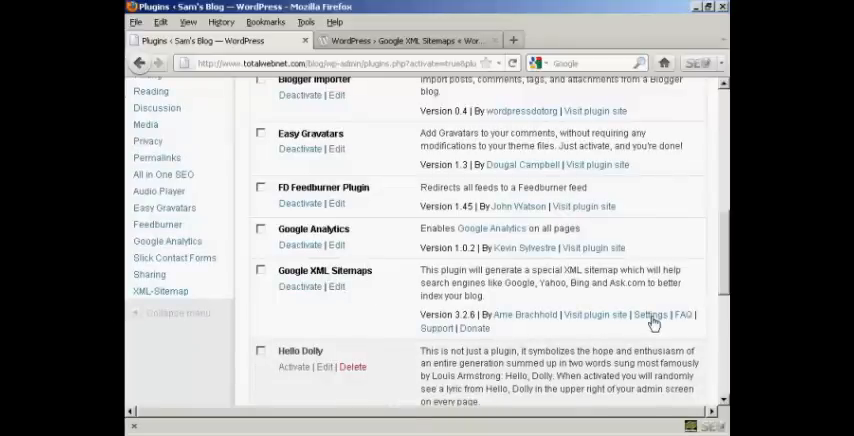
{"action": "left_click", "coordinate": [648, 314]}
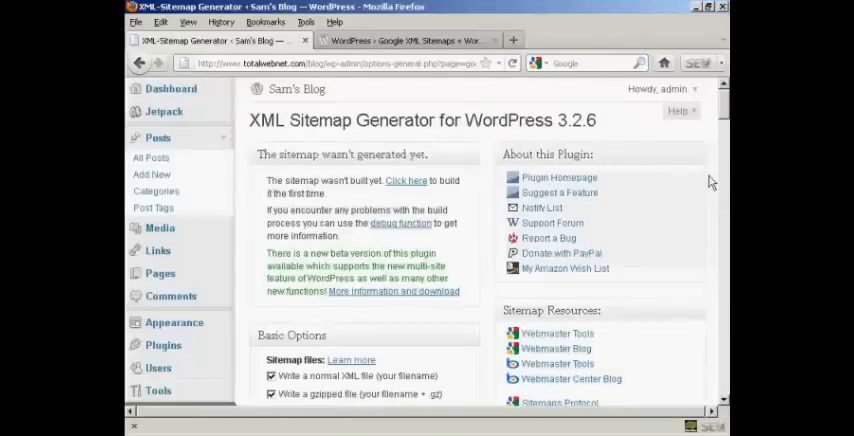
{"action": "scroll", "scroll_direction": "down", "scroll_amount": 3}
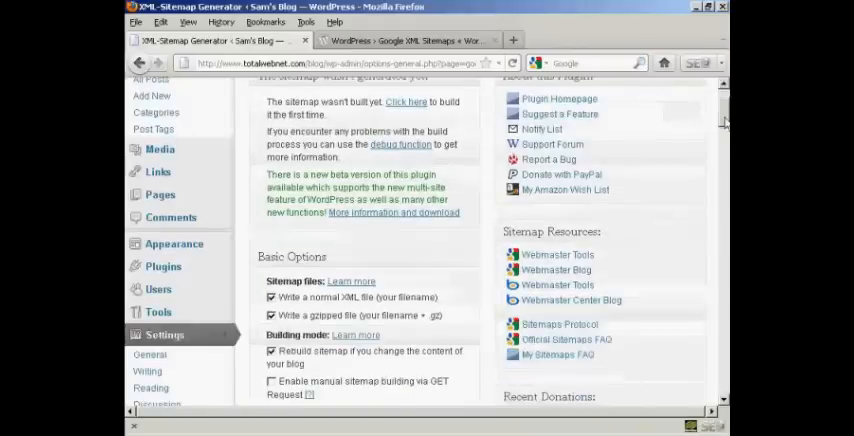
{"action": "scroll", "scroll_direction": "down", "scroll_amount": 3}
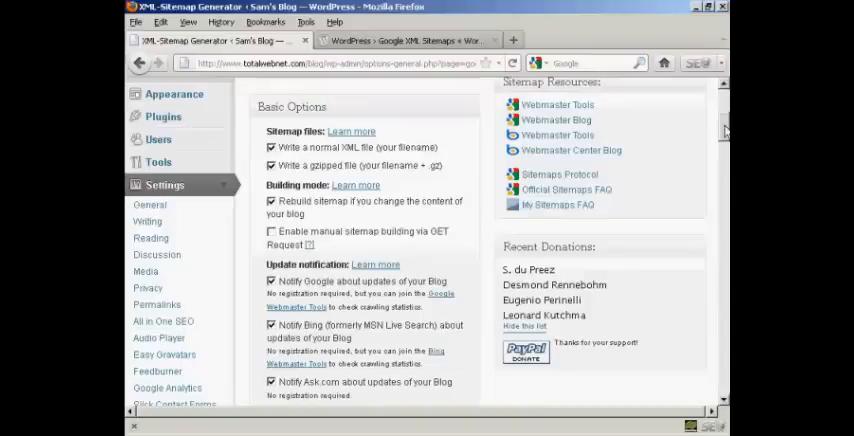
{"action": "mouse_move", "coordinate": [668, 208]}
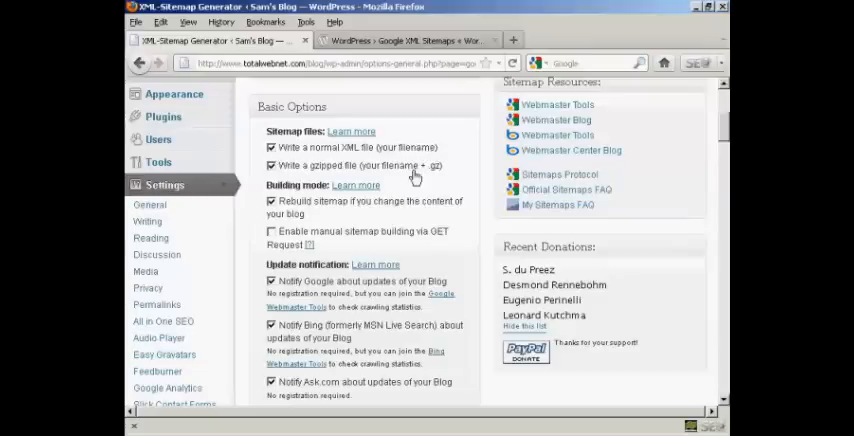
{"action": "mouse_move", "coordinate": [444, 184]}
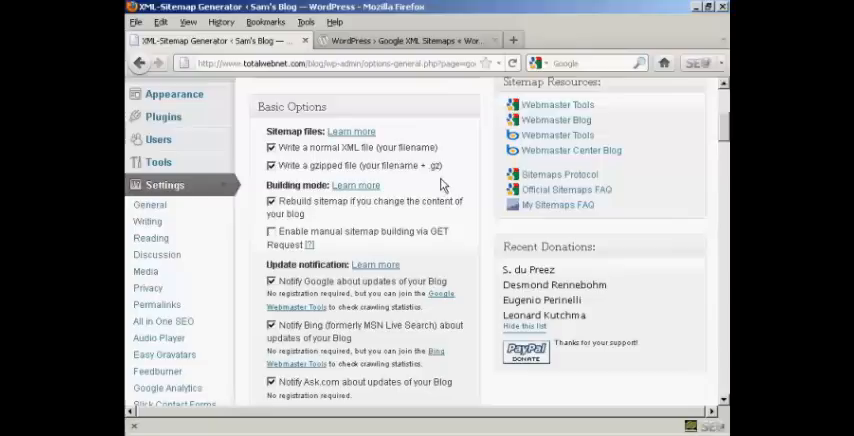
{"action": "mouse_move", "coordinate": [364, 212]}
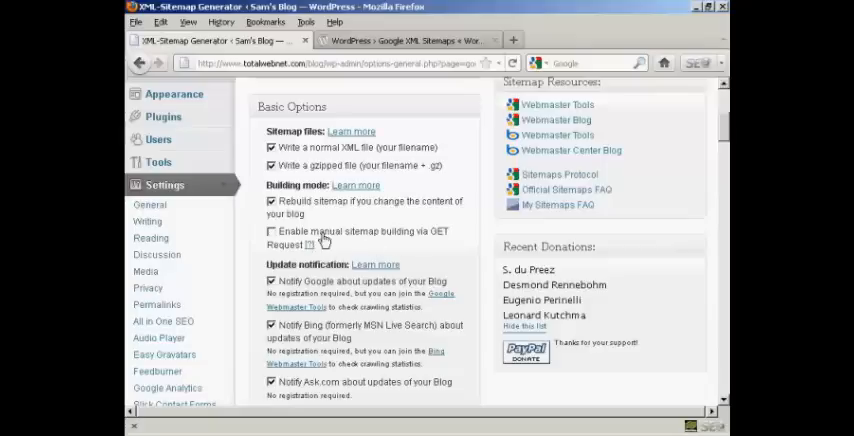
{"action": "mouse_move", "coordinate": [384, 244]}
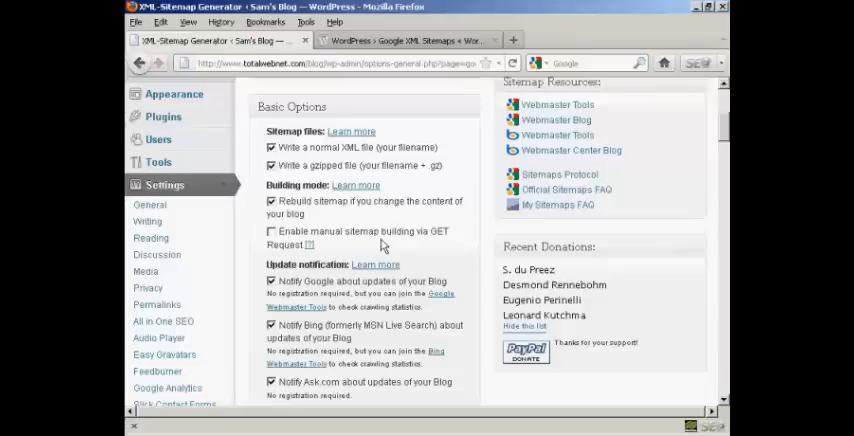
{"action": "mouse_move", "coordinate": [408, 246]}
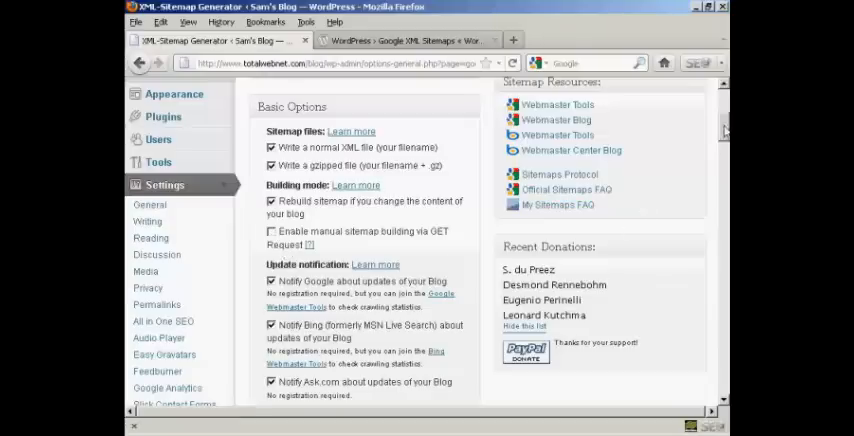
{"action": "scroll", "scroll_direction": "down", "scroll_amount": 3}
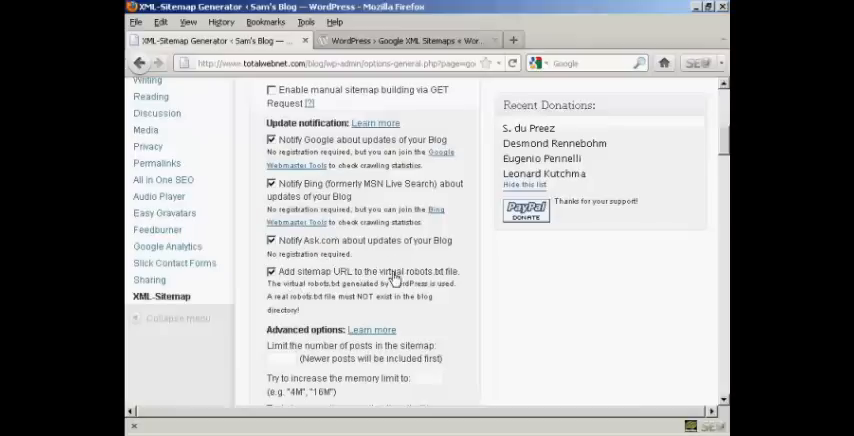
{"action": "mouse_move", "coordinate": [460, 280]}
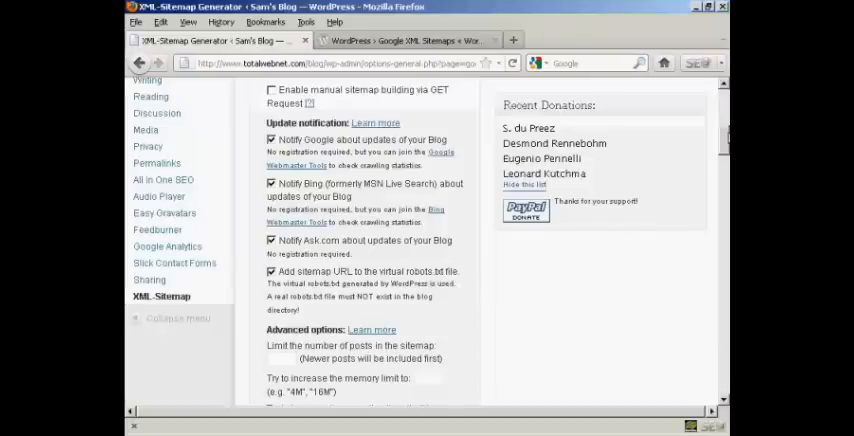
{"action": "scroll", "scroll_direction": "down", "scroll_amount": 3}
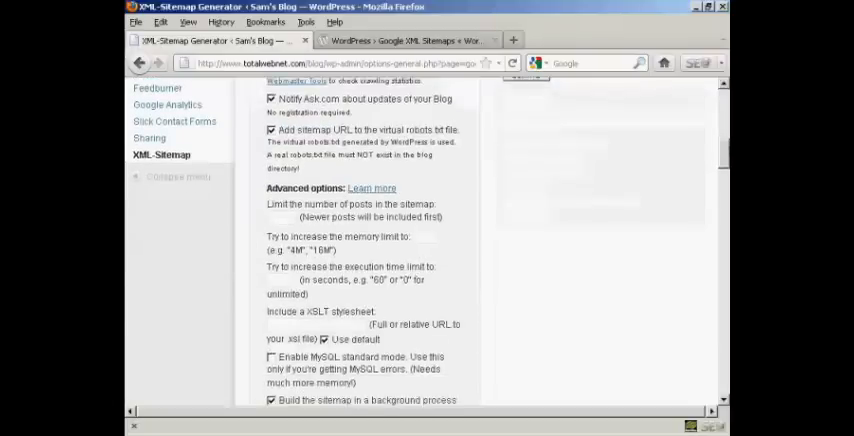
Review the Advanced options with background sitemap building enabled, down to the Additional pages section.
{"action": "scroll", "scroll_direction": "down", "scroll_amount": 3}
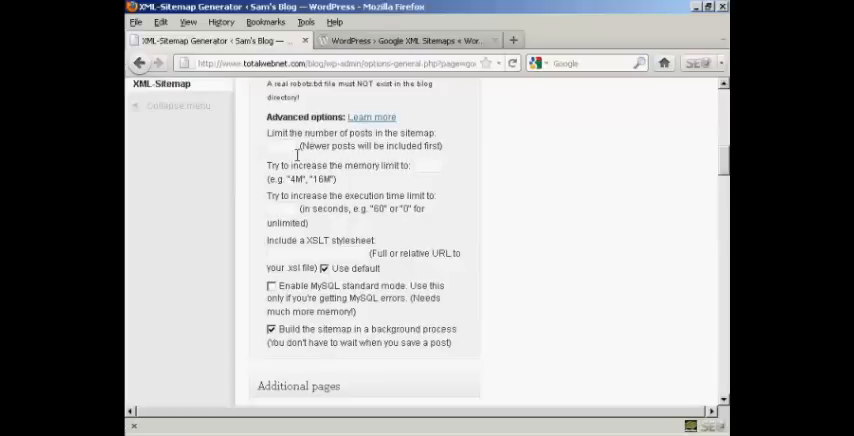
{"action": "mouse_move", "coordinate": [318, 142]}
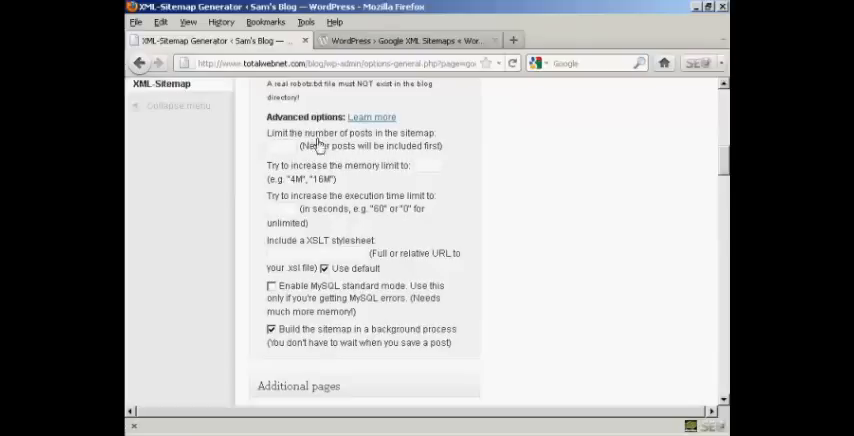
{"action": "mouse_move", "coordinate": [432, 156]}
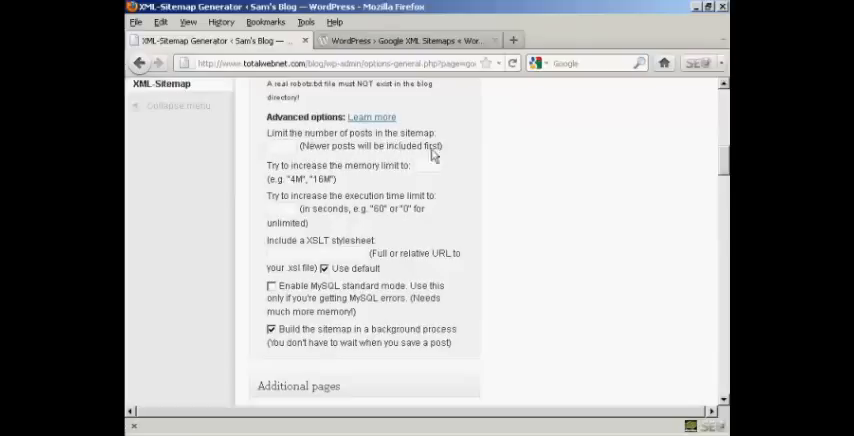
{"action": "mouse_move", "coordinate": [448, 150]}
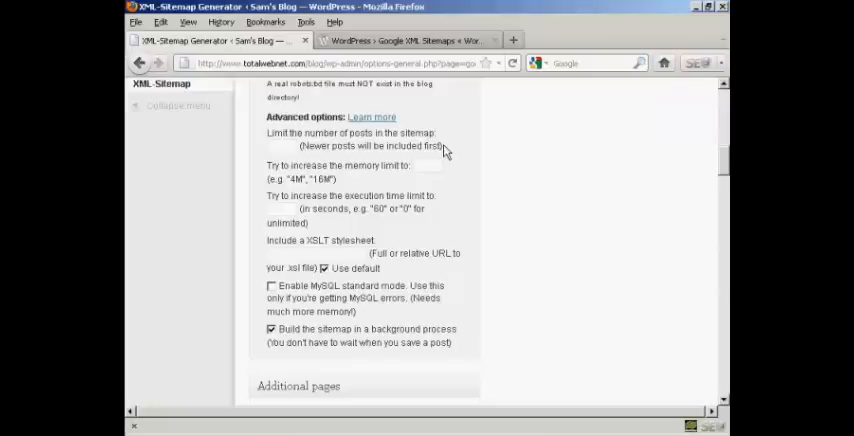
{"action": "mouse_move", "coordinate": [280, 148]}
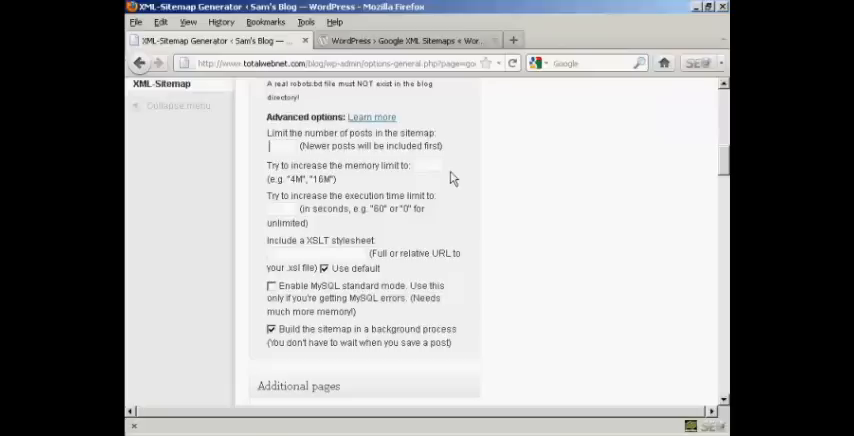
{"action": "scroll", "scroll_direction": "down", "scroll_amount": 3}
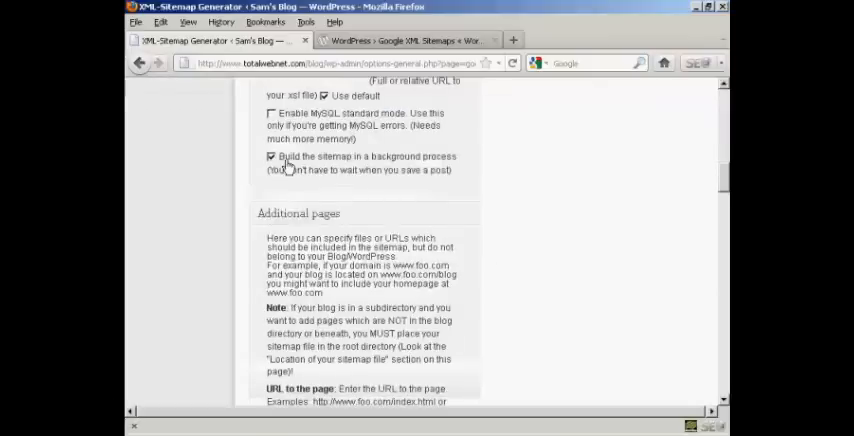
{"action": "mouse_move", "coordinate": [458, 168]}
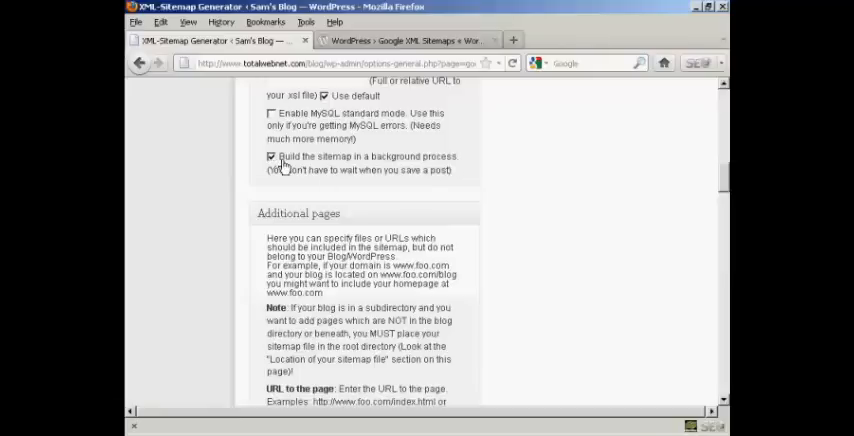
{"action": "mouse_move", "coordinate": [658, 180]}
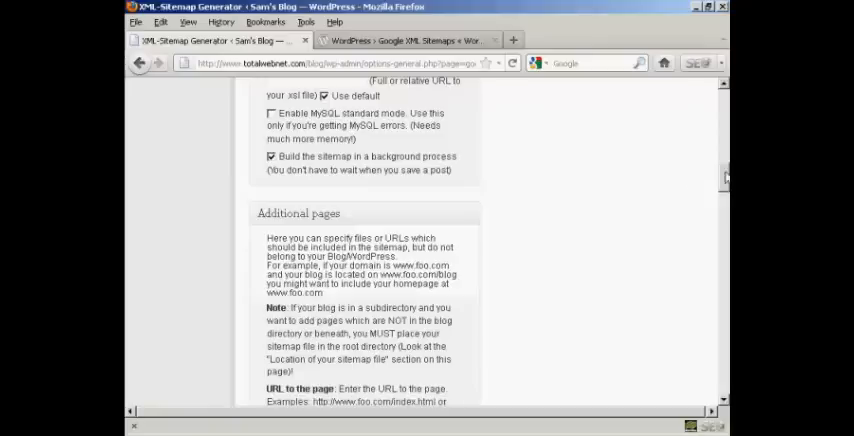
{"action": "scroll", "scroll_direction": "down", "scroll_amount": 3}
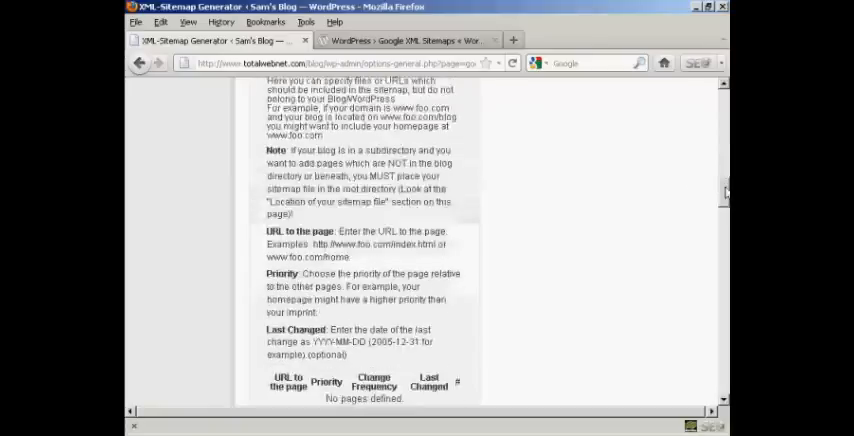
{"action": "scroll", "scroll_direction": "up", "scroll_amount": 3}
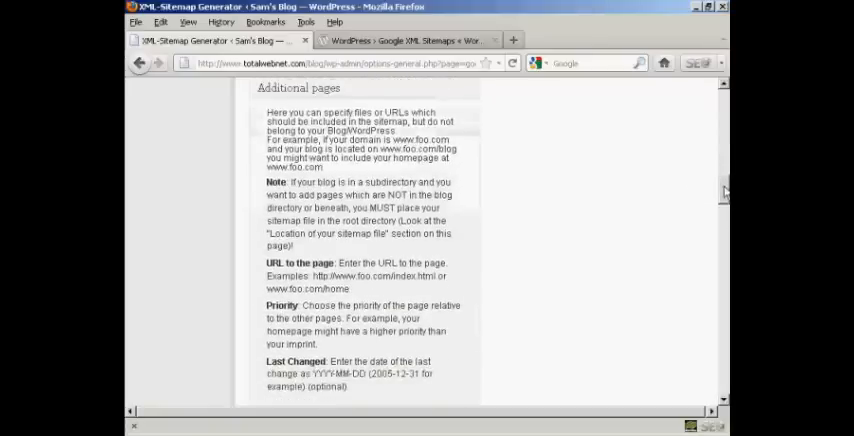
{"action": "scroll", "scroll_direction": "down", "scroll_amount": 3}
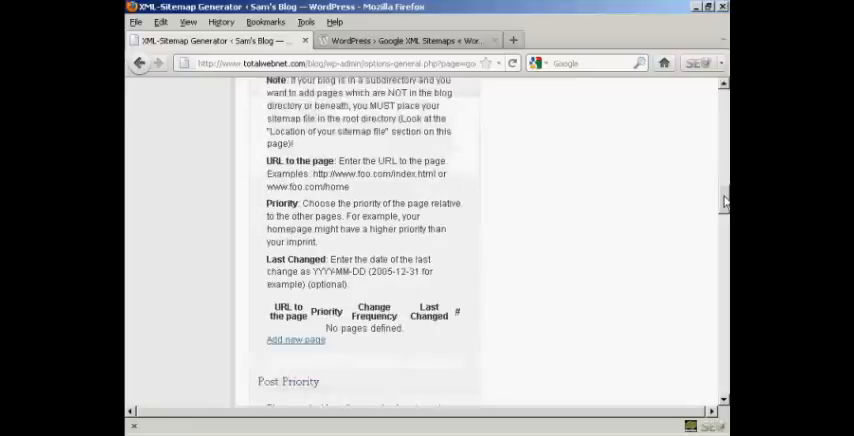
{"action": "scroll", "scroll_direction": "down", "scroll_amount": 3}
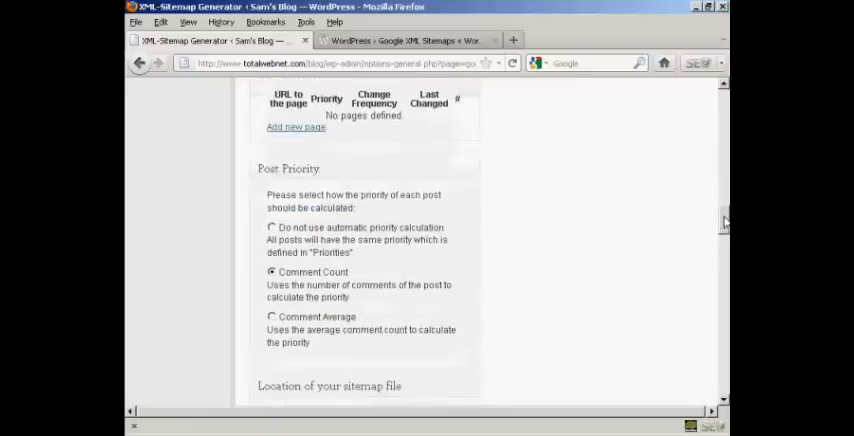
{"action": "scroll", "scroll_direction": "down", "scroll_amount": 3}
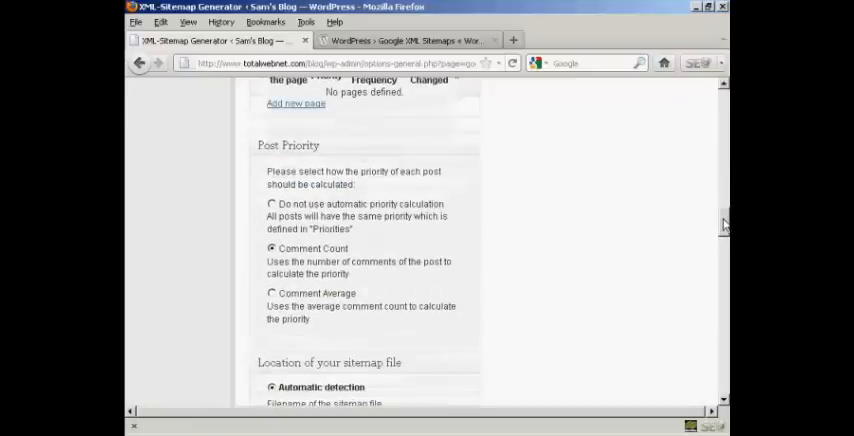
{"action": "mouse_move", "coordinate": [262, 180]}
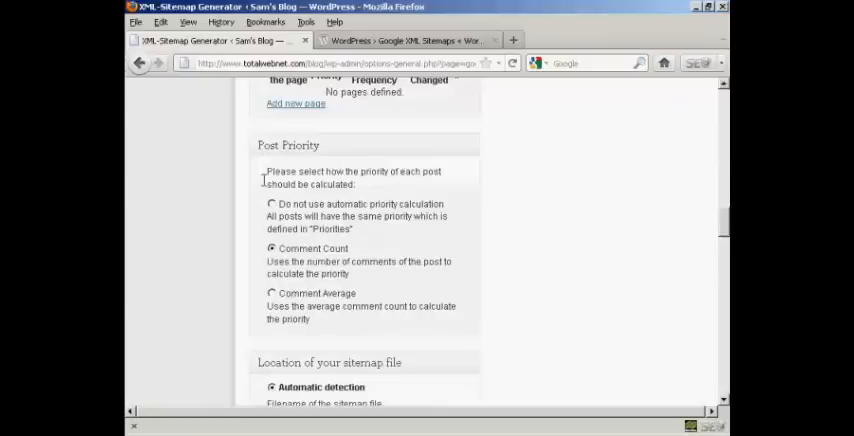
{"action": "mouse_move", "coordinate": [284, 304]}
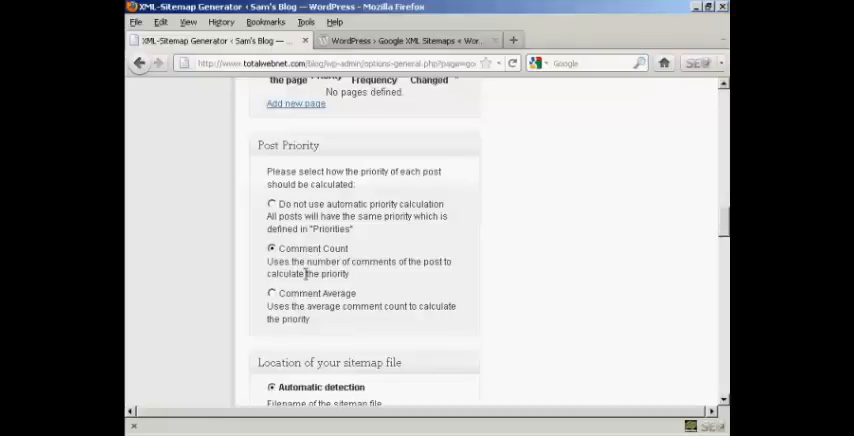
{"action": "mouse_move", "coordinate": [696, 264]}
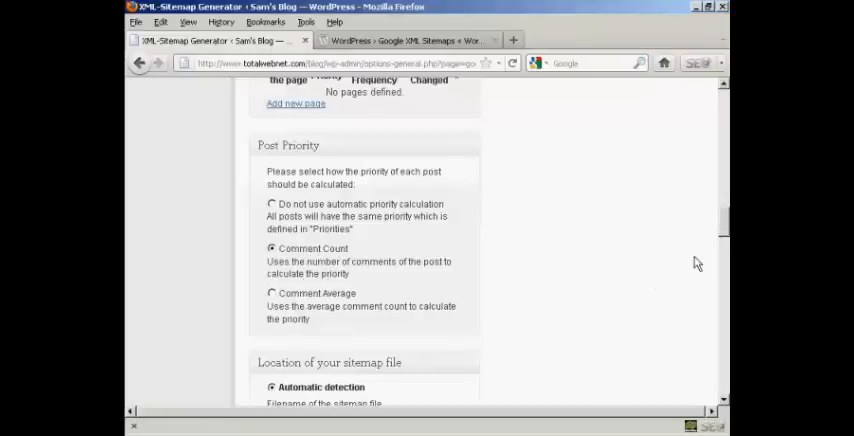
{"action": "scroll", "scroll_direction": "down", "scroll_amount": 3}
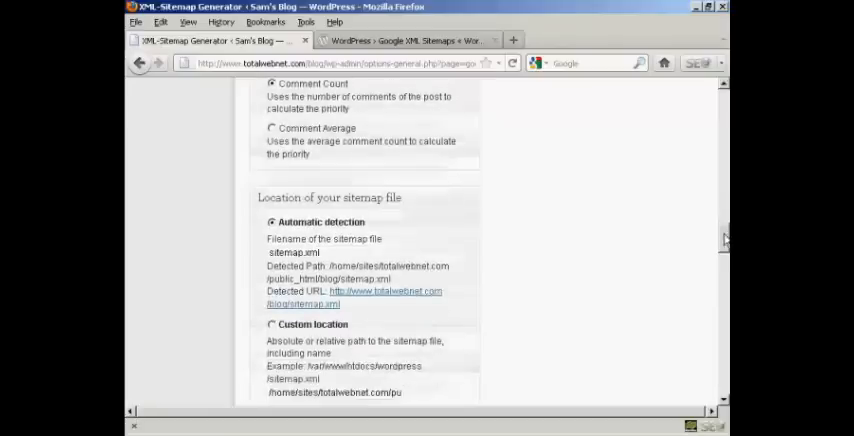
{"action": "scroll", "scroll_direction": "down", "scroll_amount": 3}
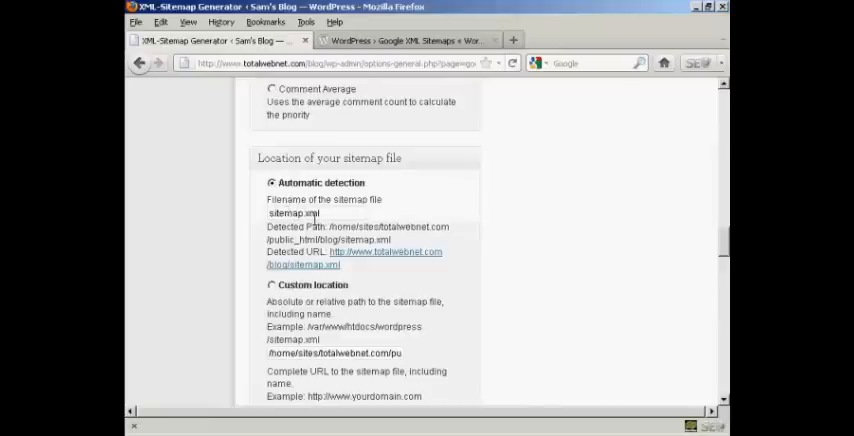
{"action": "mouse_move", "coordinate": [704, 248]}
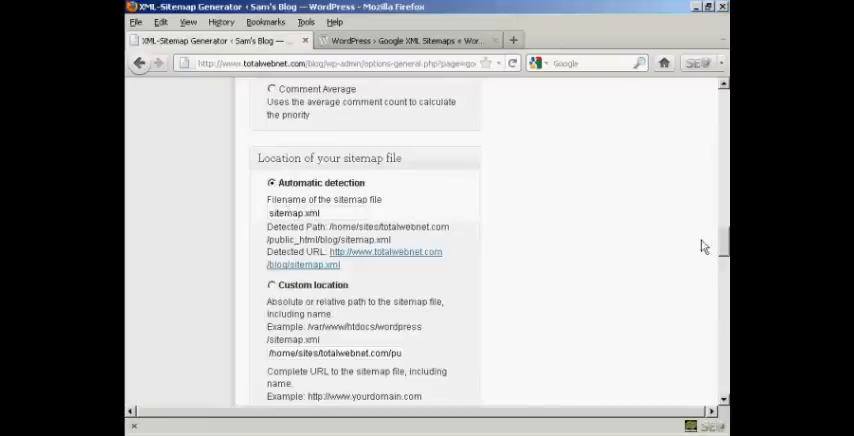
{"action": "scroll", "scroll_direction": "down", "scroll_amount": 3}
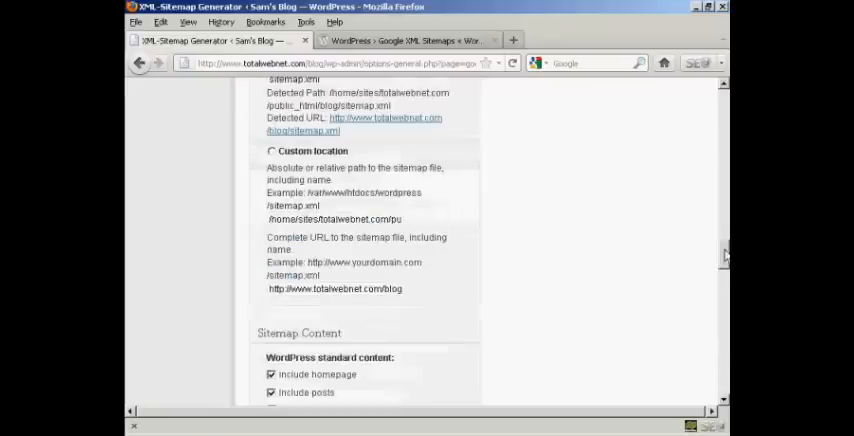
Include categories in the sitemap content alongside the homepage, posts and static pages.
{"action": "scroll", "scroll_direction": "down", "scroll_amount": 3}
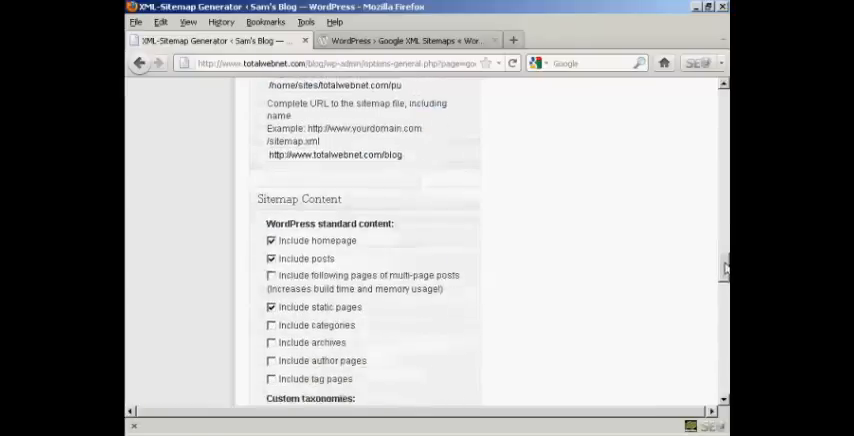
{"action": "scroll", "scroll_direction": "down", "scroll_amount": 3}
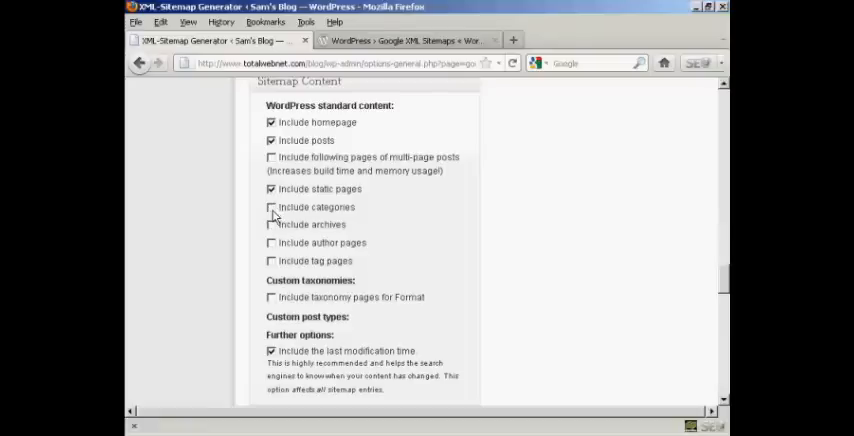
{"action": "left_click", "coordinate": [272, 208]}
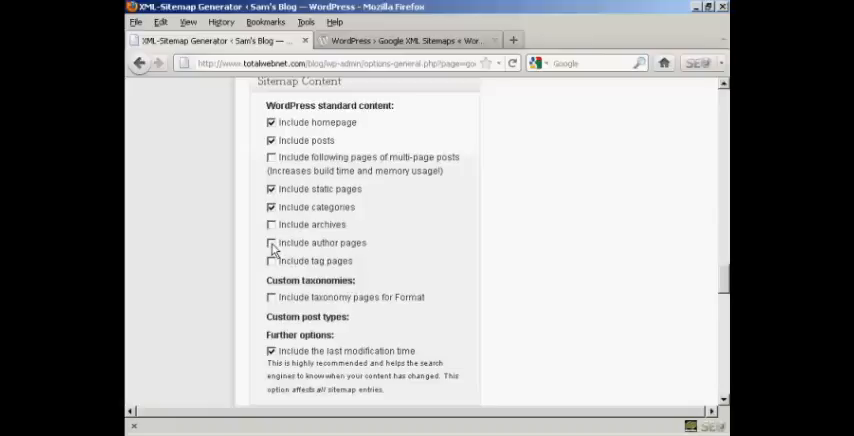
{"action": "mouse_move", "coordinate": [360, 250]}
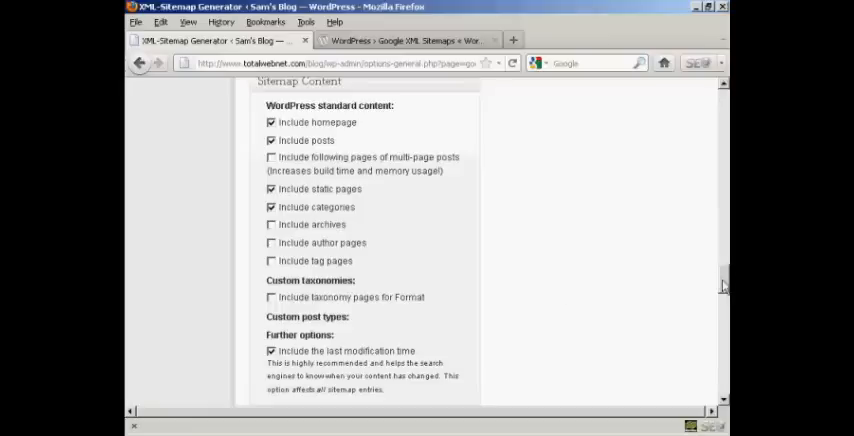
{"action": "scroll", "scroll_direction": "down", "scroll_amount": 3}
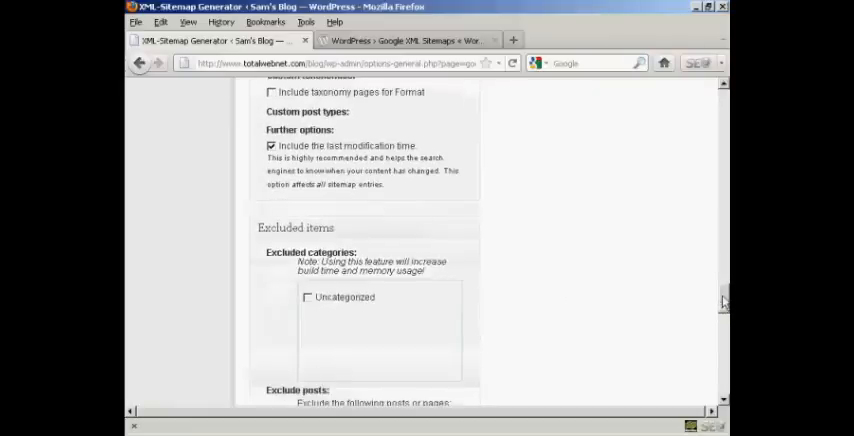
{"action": "scroll", "scroll_direction": "down", "scroll_amount": 3}
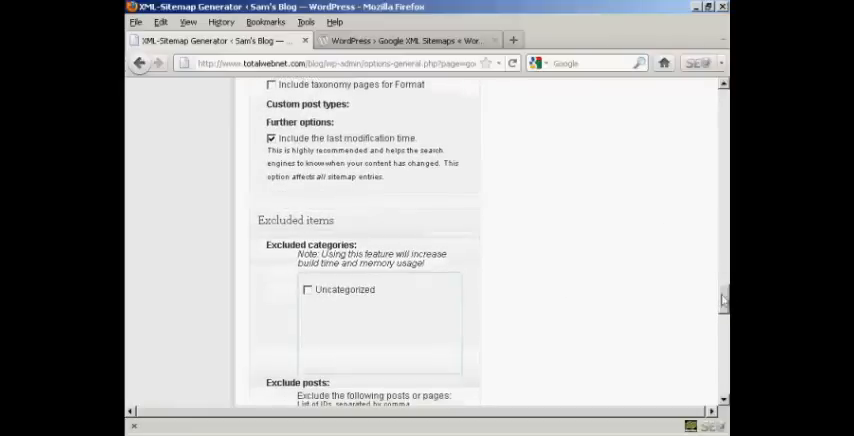
{"action": "scroll", "scroll_direction": "down", "scroll_amount": 3}
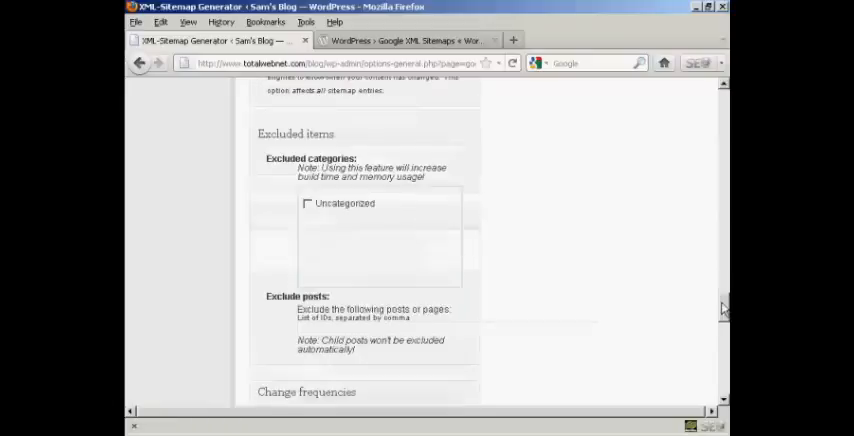
{"action": "mouse_move", "coordinate": [294, 176]}
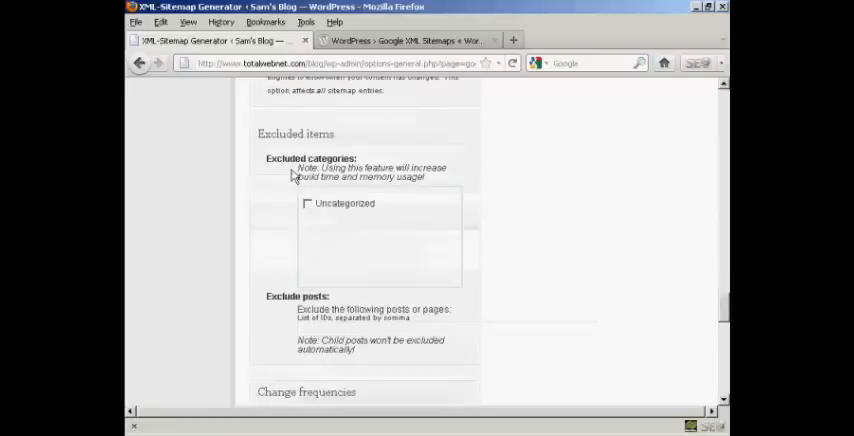
{"action": "mouse_move", "coordinate": [548, 178]}
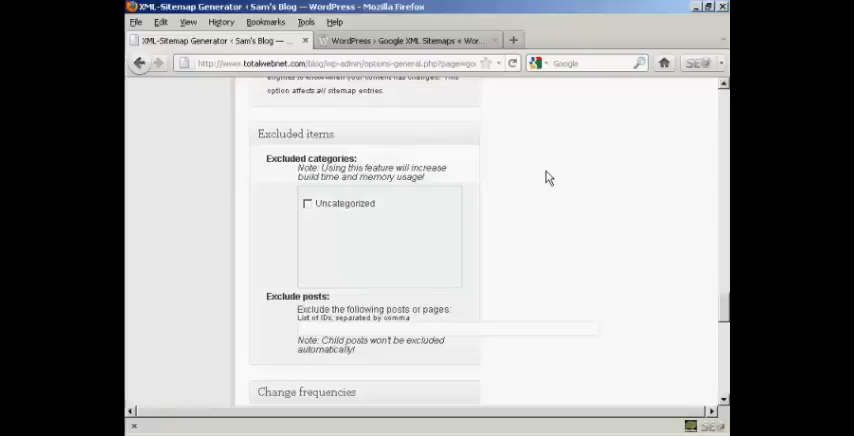
{"action": "mouse_move", "coordinate": [444, 176]}
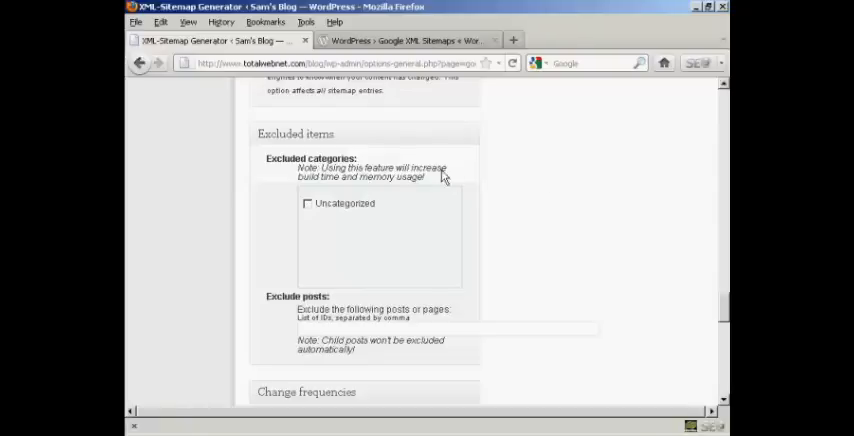
{"action": "mouse_move", "coordinate": [528, 274]}
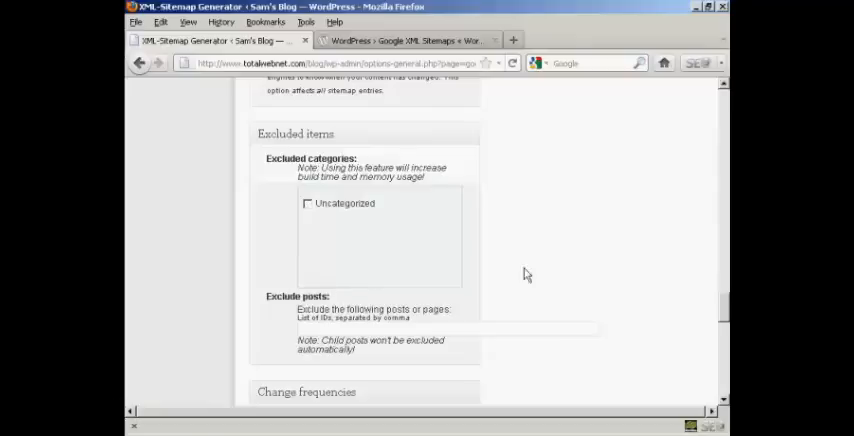
{"action": "mouse_move", "coordinate": [338, 170]}
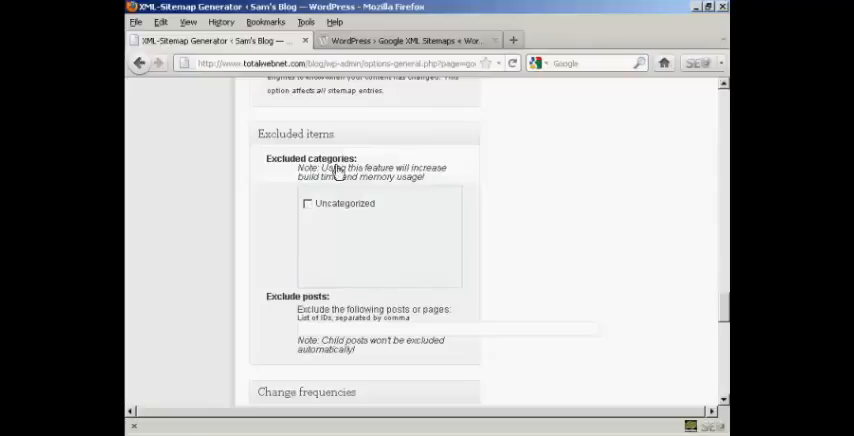
{"action": "mouse_move", "coordinate": [340, 224]}
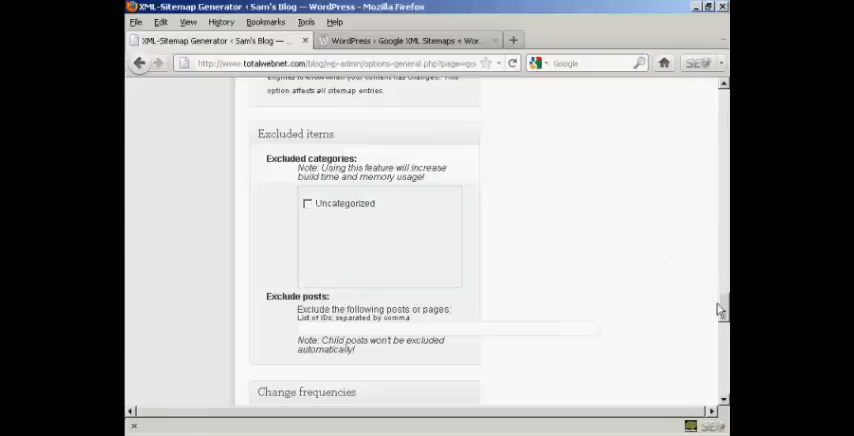
Set change frequencies to Weekly for Posts and Monthly for Categories, leaving the homepage Daily.
{"action": "scroll", "scroll_direction": "down", "scroll_amount": 3}
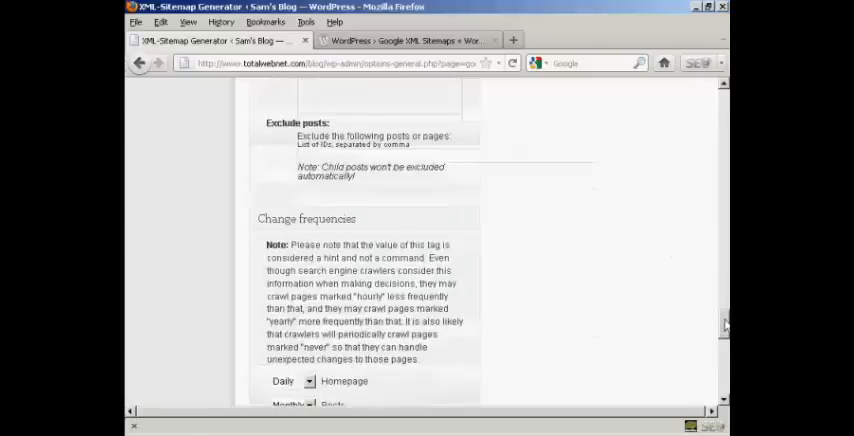
{"action": "scroll", "scroll_direction": "down", "scroll_amount": 3}
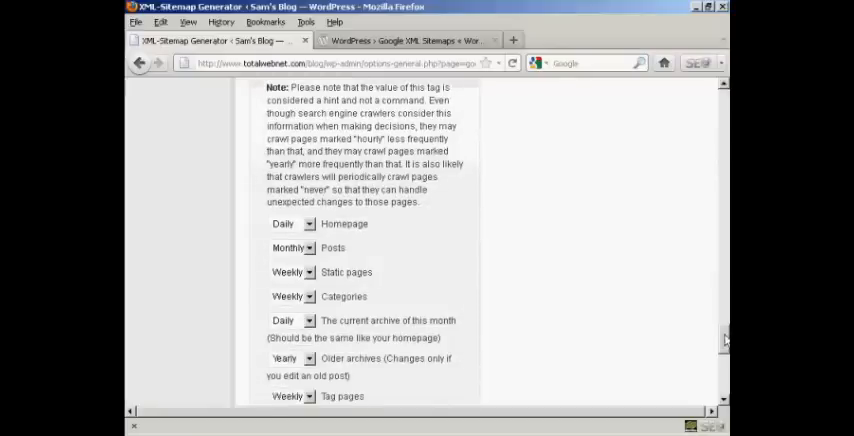
{"action": "scroll", "scroll_direction": "down", "scroll_amount": 3}
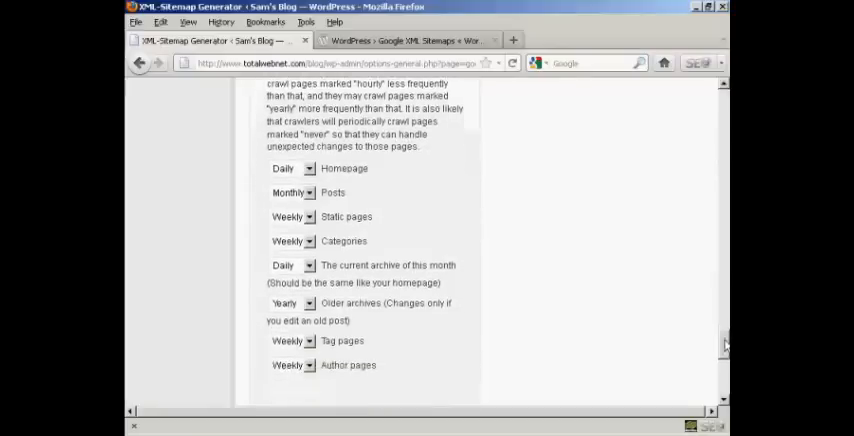
{"action": "mouse_move", "coordinate": [702, 336]}
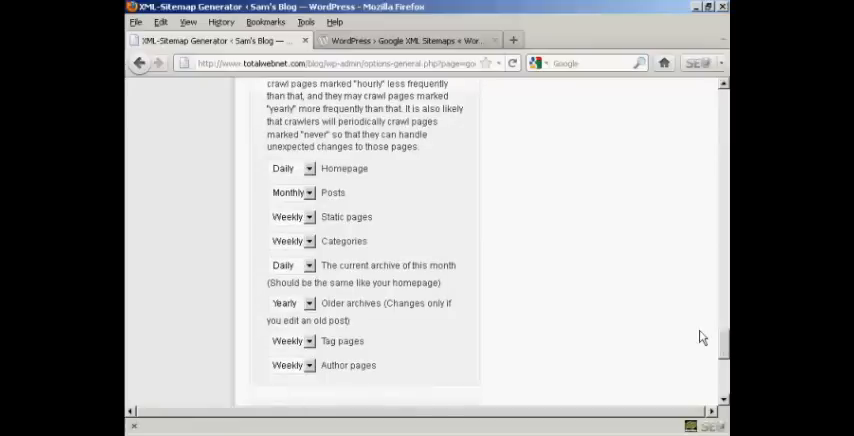
{"action": "mouse_move", "coordinate": [356, 184]}
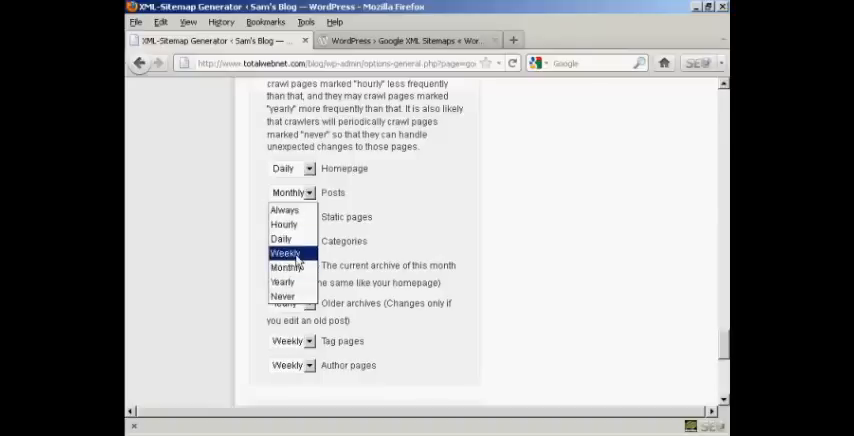
{"action": "left_click", "coordinate": [284, 252]}
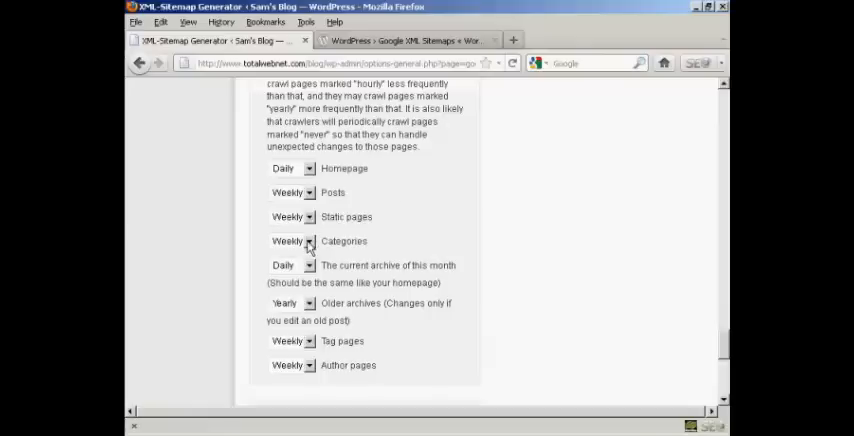
{"action": "left_click", "coordinate": [308, 240]}
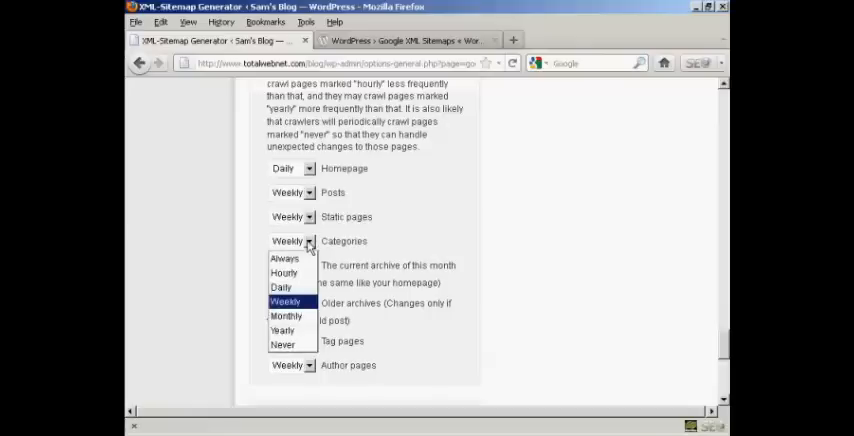
{"action": "left_click", "coordinate": [284, 316]}
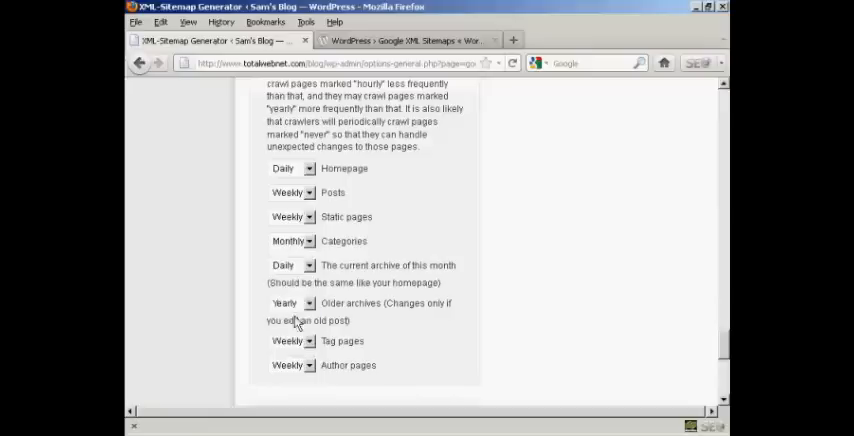
{"action": "mouse_move", "coordinate": [350, 284]}
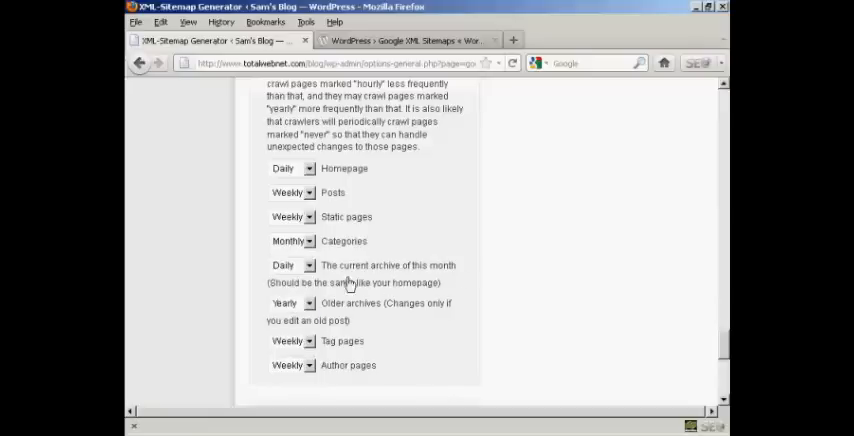
{"action": "mouse_move", "coordinate": [344, 296]}
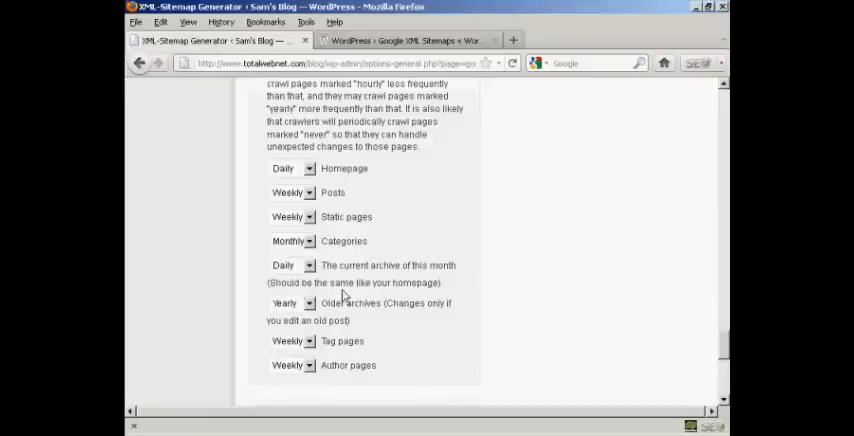
{"action": "mouse_move", "coordinate": [288, 302]}
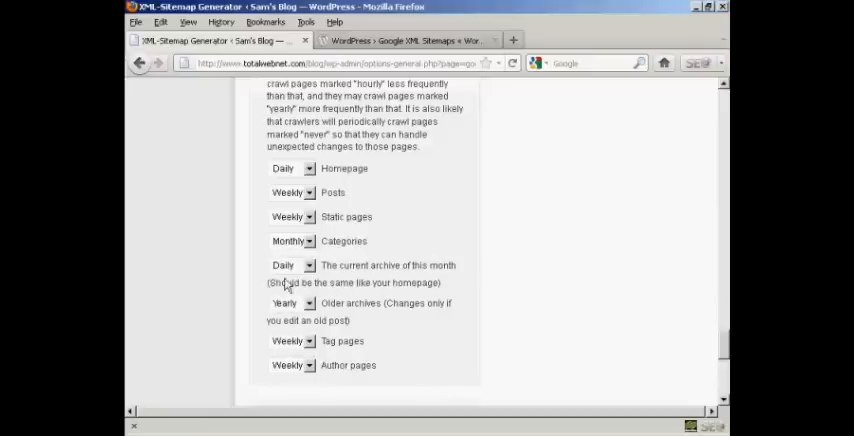
{"action": "mouse_move", "coordinate": [388, 318]}
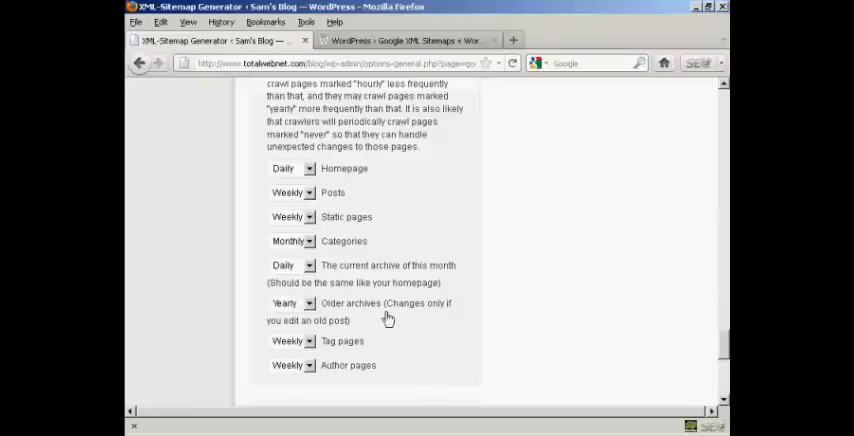
{"action": "mouse_move", "coordinate": [366, 332]}
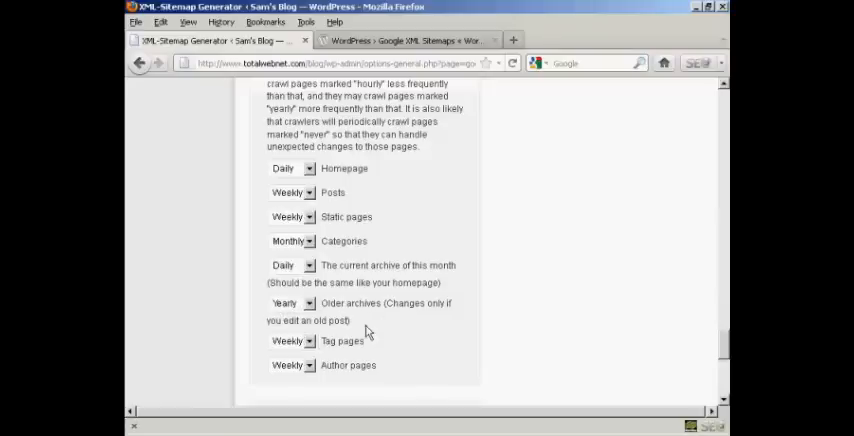
{"action": "mouse_move", "coordinate": [724, 348]}
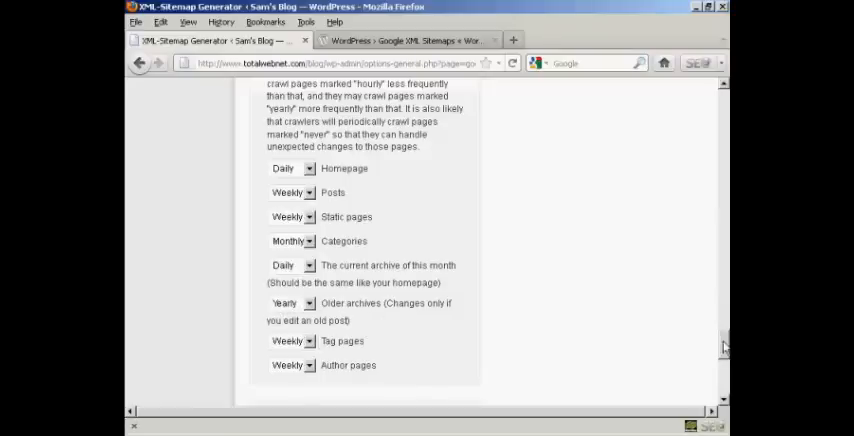
Save the sitemap options with Update options, leaving priorities like homepage 1.0 and categories 0.3 unchanged.
{"action": "scroll", "scroll_direction": "down", "scroll_amount": 3}
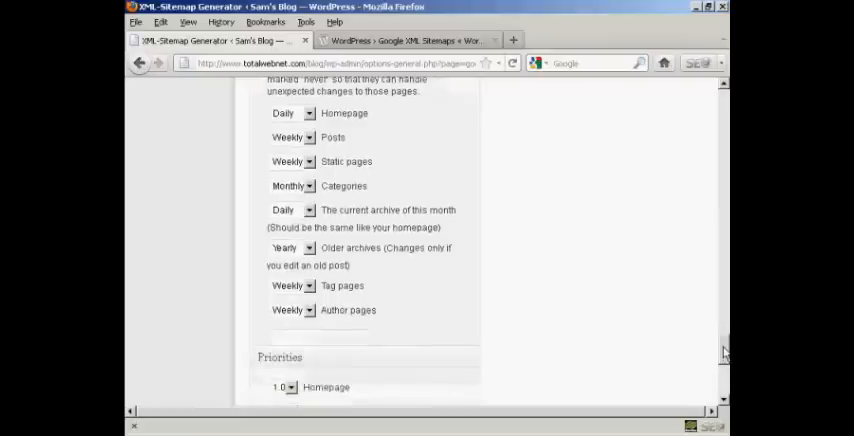
{"action": "scroll", "scroll_direction": "down", "scroll_amount": 3}
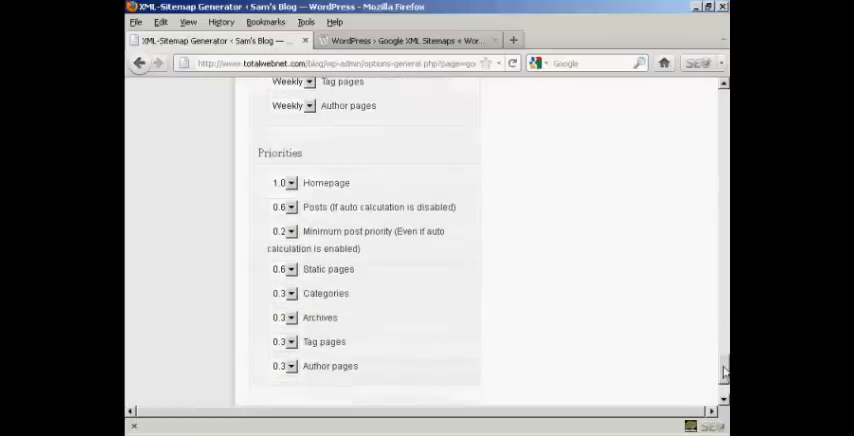
{"action": "scroll", "scroll_direction": "down", "scroll_amount": 3}
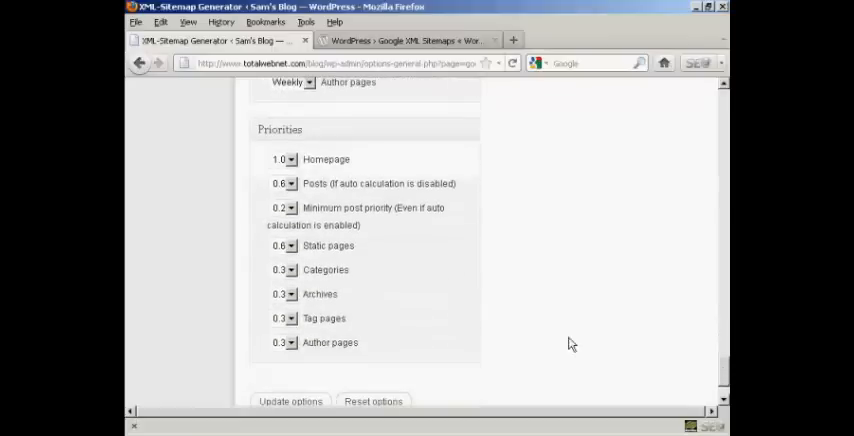
{"action": "mouse_move", "coordinate": [472, 336]}
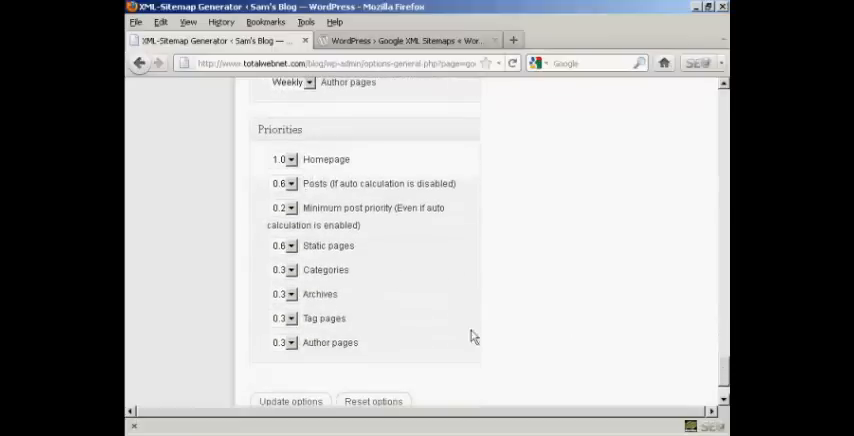
{"action": "left_click", "coordinate": [290, 400]}
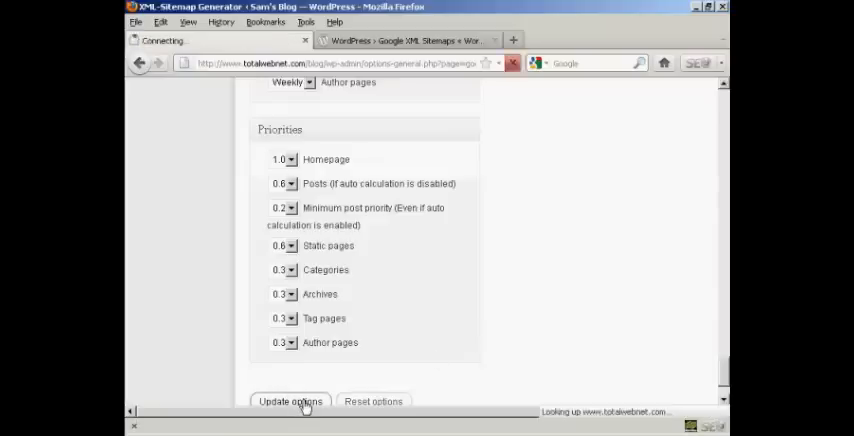
Save the changed sitemap options and request the first sitemap build via 'Click here'.
{"action": "left_click", "coordinate": [290, 400]}
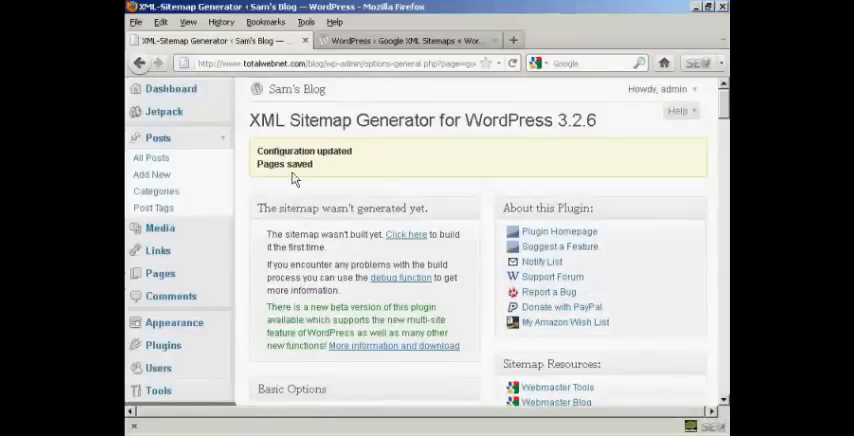
{"action": "mouse_move", "coordinate": [366, 258]}
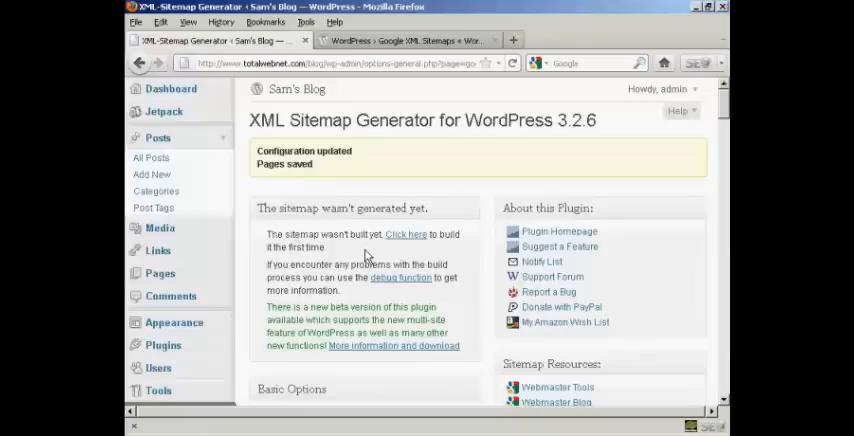
{"action": "mouse_move", "coordinate": [388, 256]}
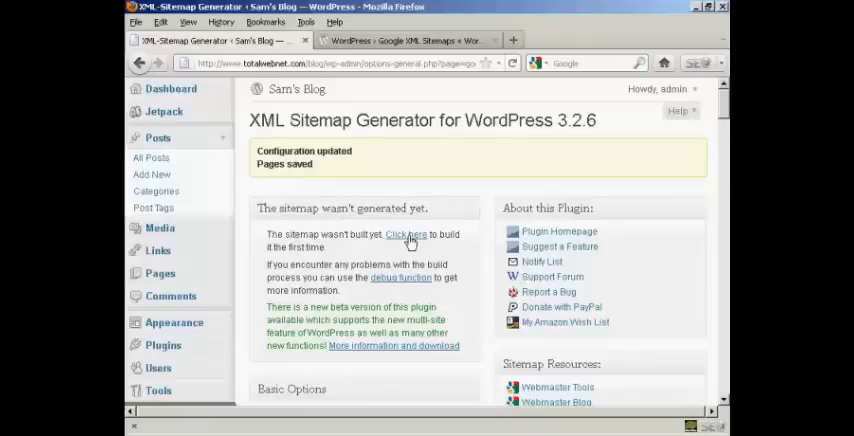
{"action": "left_click", "coordinate": [406, 238]}
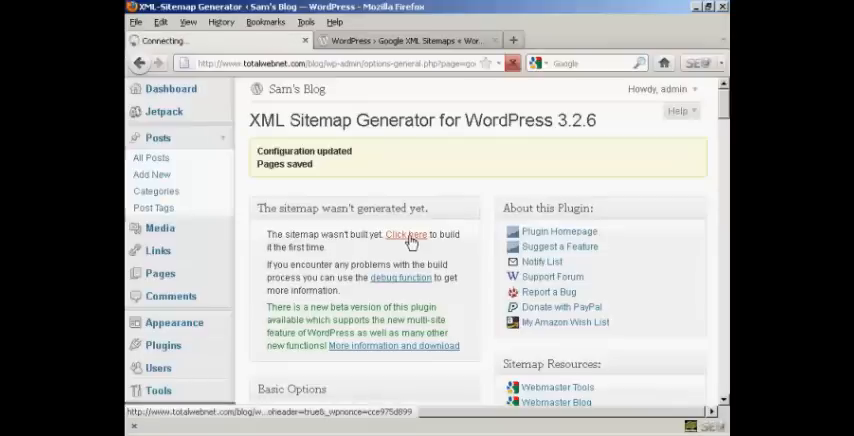
Build the sitemap so Google, Bing and Ask.com are notified of the October 11, 2011 build.
{"action": "left_click", "coordinate": [406, 234]}
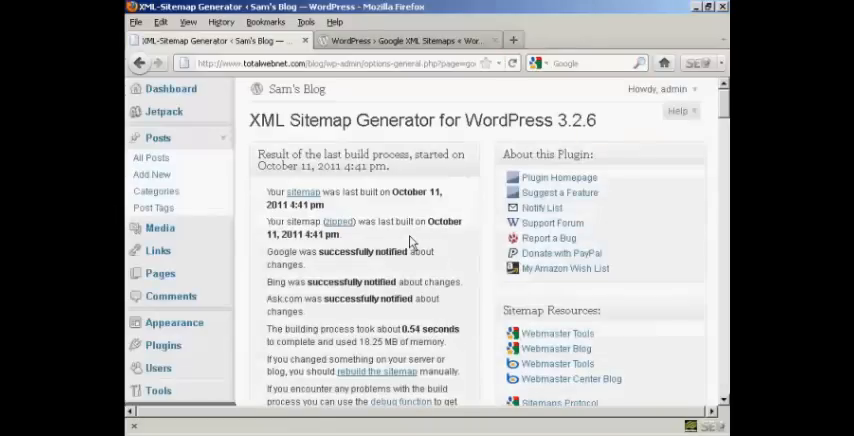
{"action": "mouse_move", "coordinate": [350, 224]}
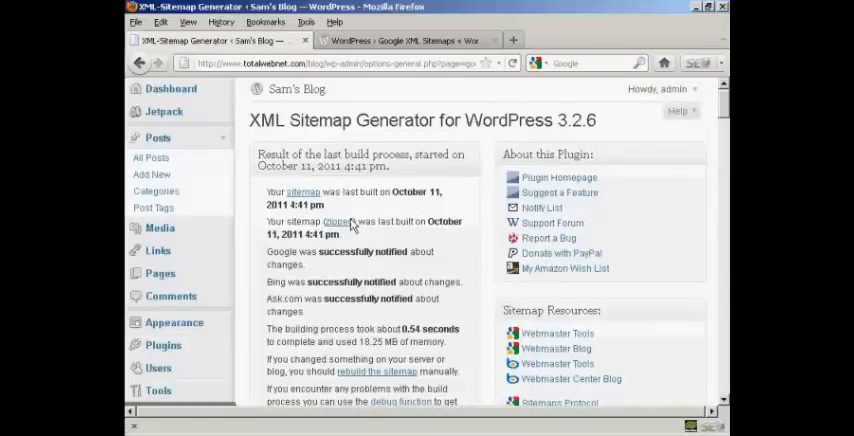
{"action": "mouse_move", "coordinate": [430, 208]}
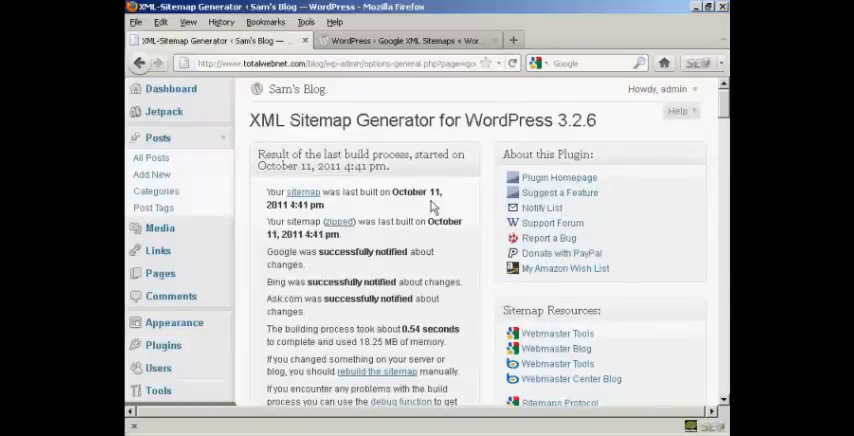
{"action": "mouse_move", "coordinate": [432, 202]}
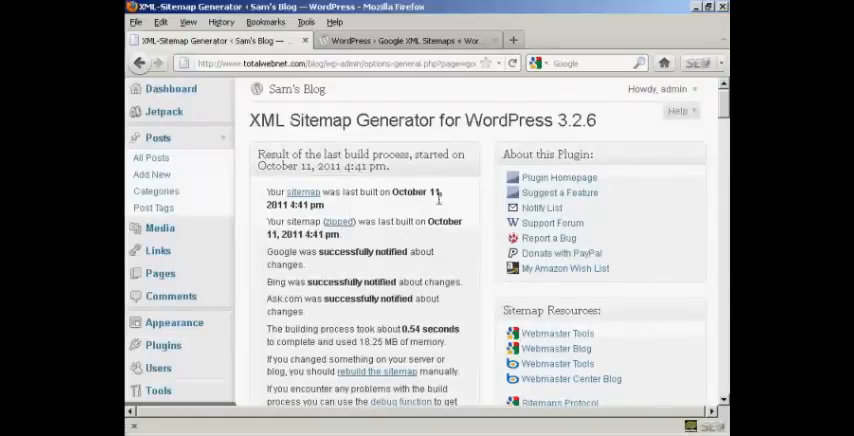
{"action": "mouse_move", "coordinate": [476, 244]}
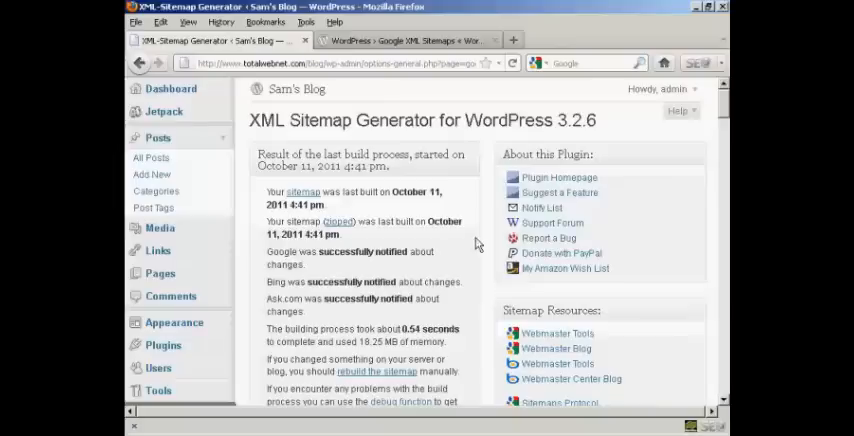
{"action": "mouse_move", "coordinate": [420, 348]}
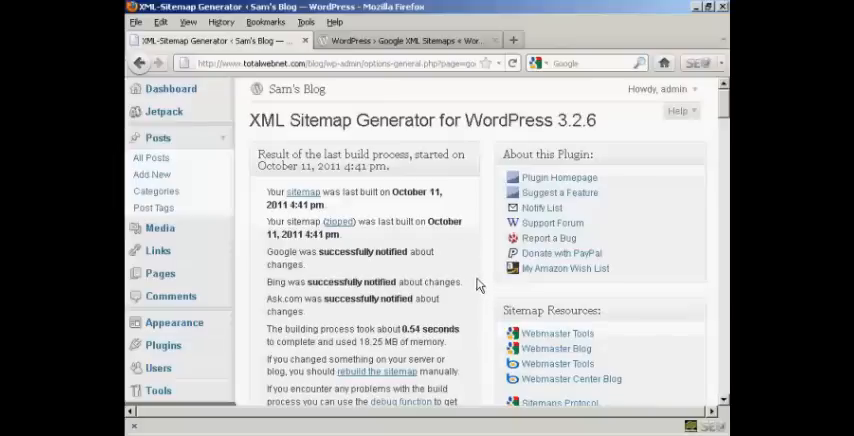
{"action": "scroll", "scroll_direction": "down", "scroll_amount": 3}
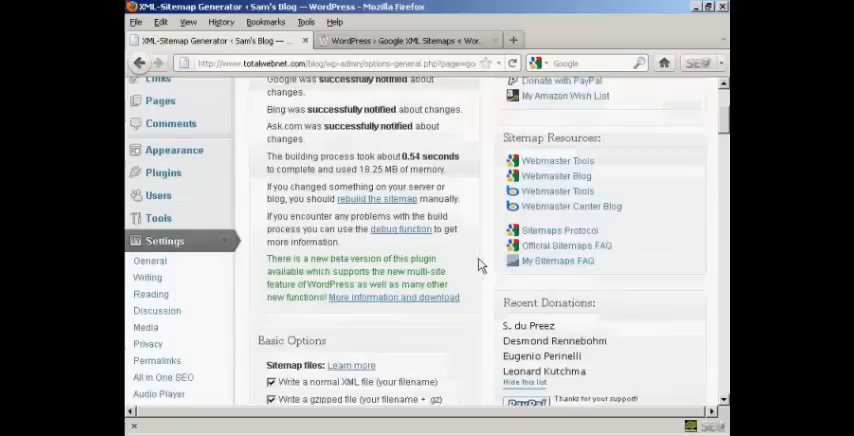
{"action": "scroll", "scroll_direction": "down", "scroll_amount": 3}
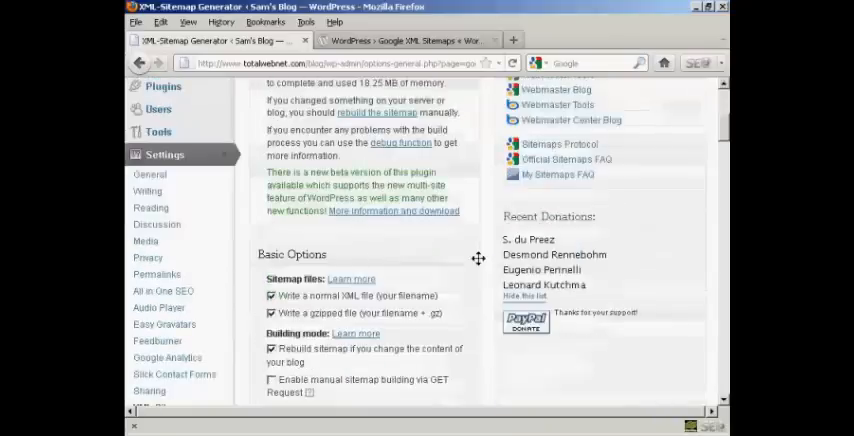
{"action": "scroll", "scroll_direction": "down", "scroll_amount": 3}
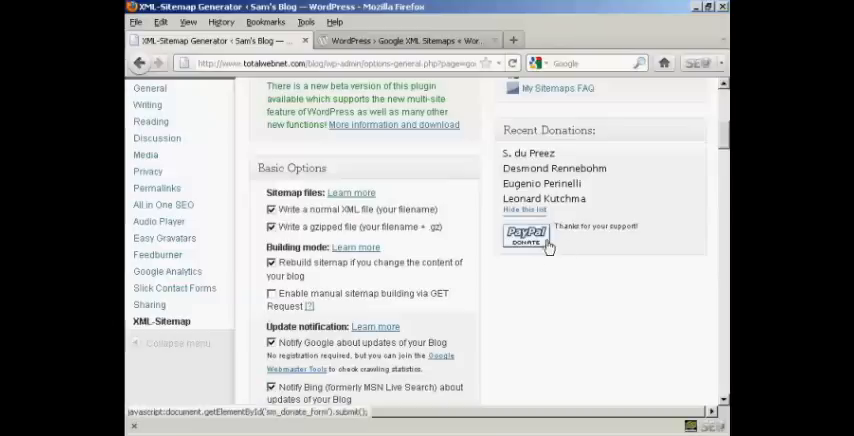
{"action": "mouse_move", "coordinate": [548, 308]}
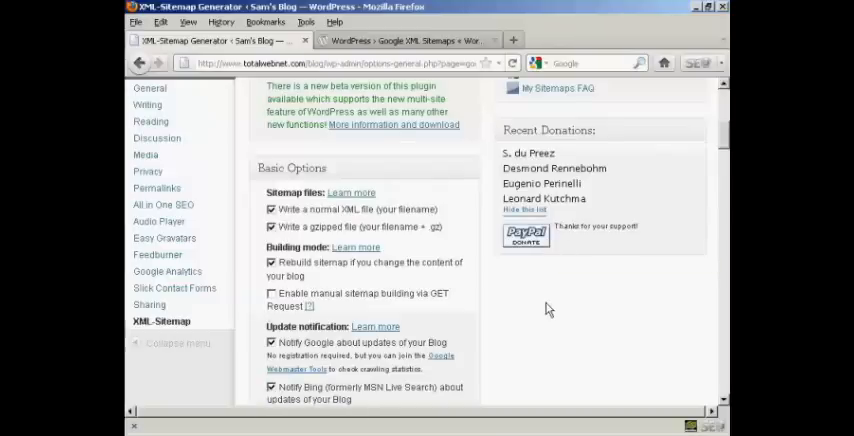